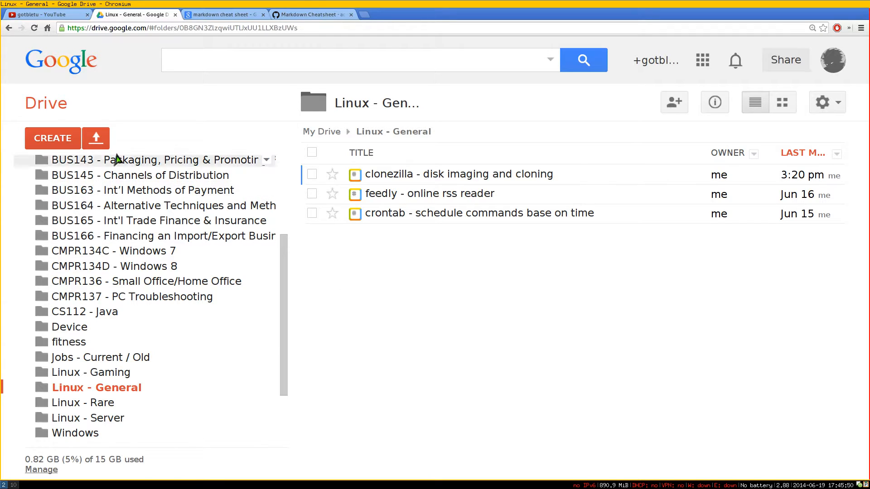
mouse_move(53, 138)
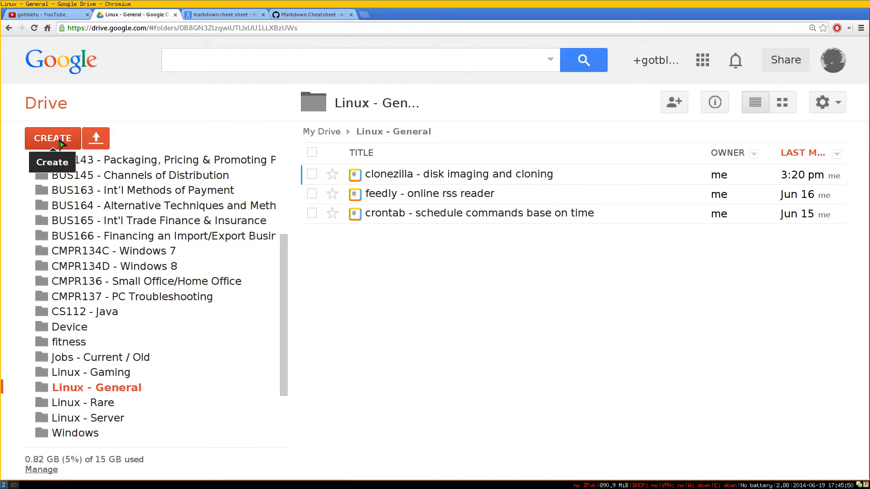
Search Drive's app catalogue for markdown, then create a new StackEdit document from Drive.
left_click(52, 138)
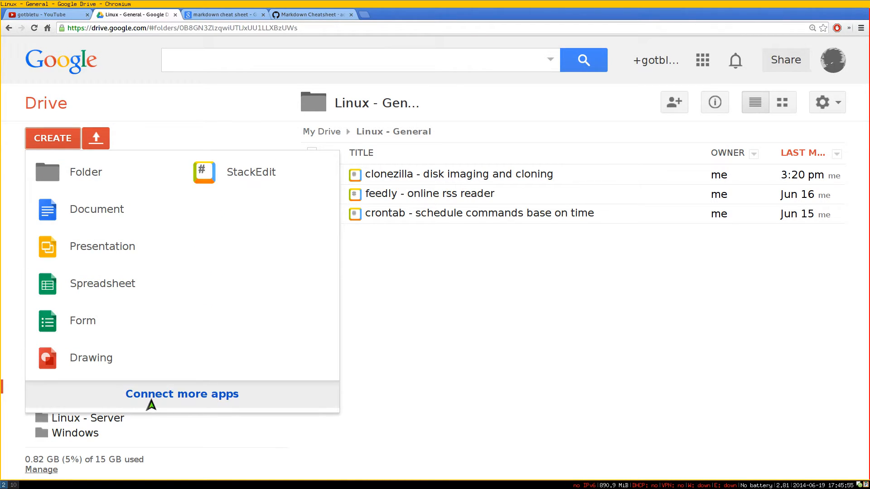
left_click(182, 394)
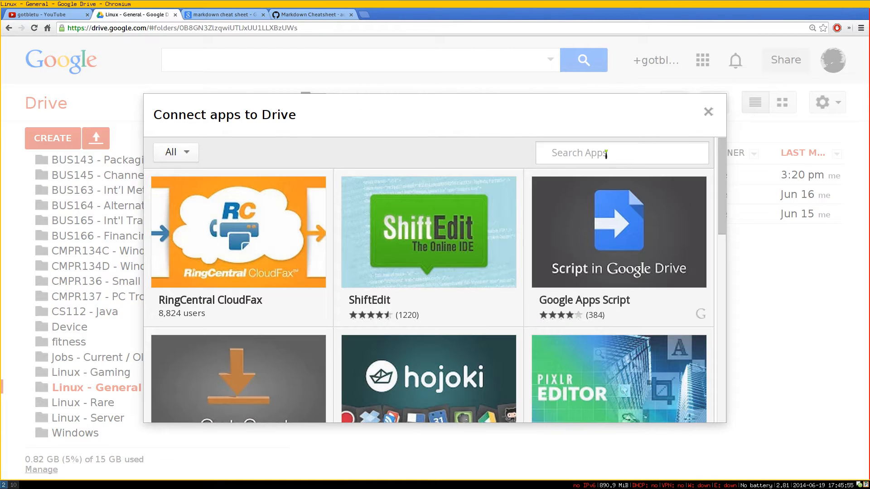
type("mark")
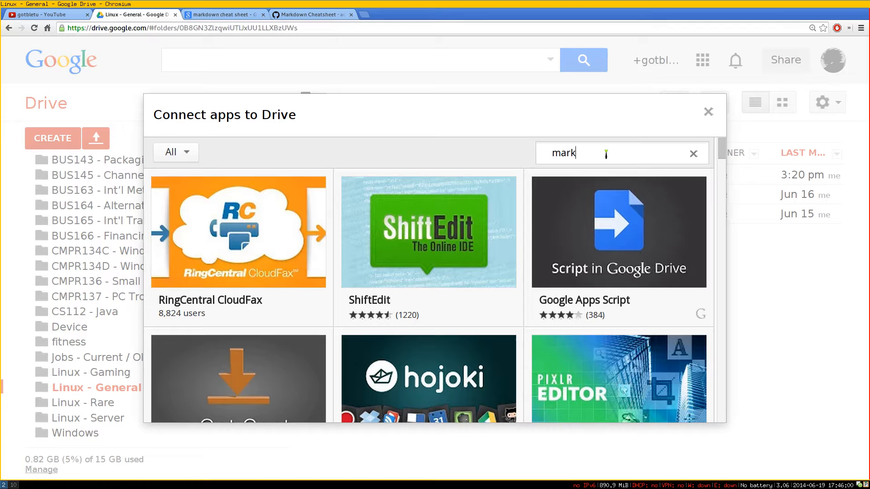
type("down")
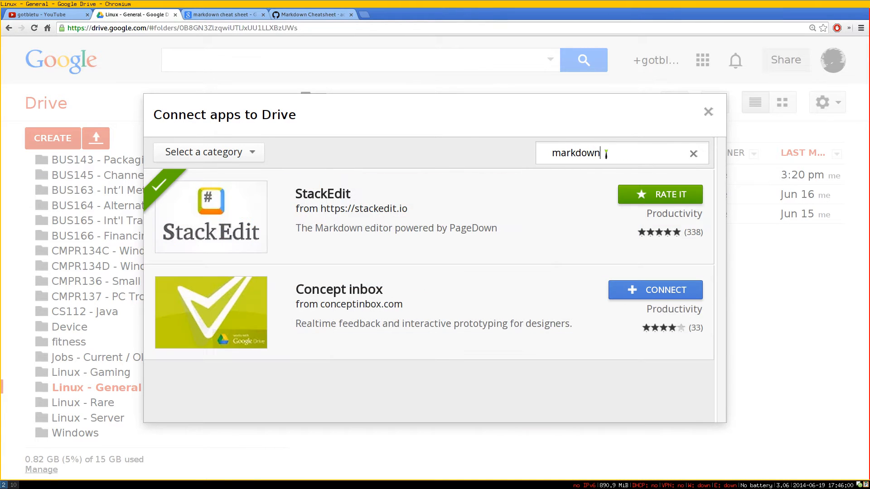
mouse_move(671, 206)
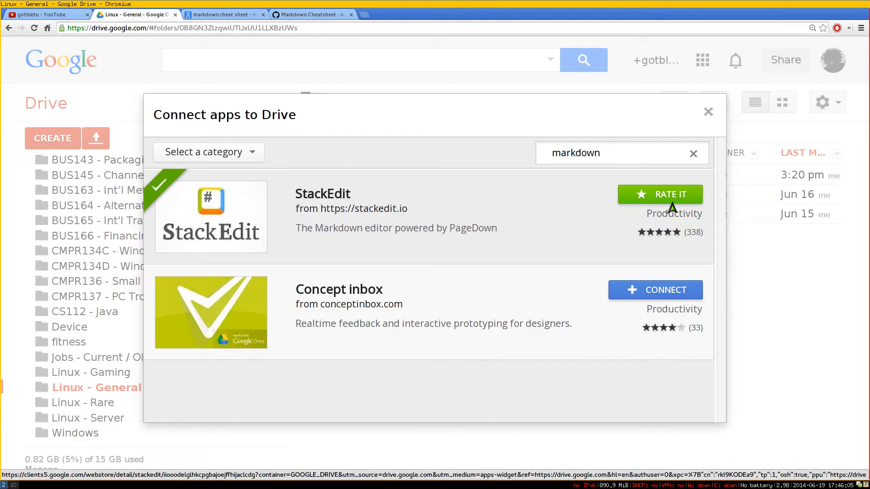
left_click(708, 112)
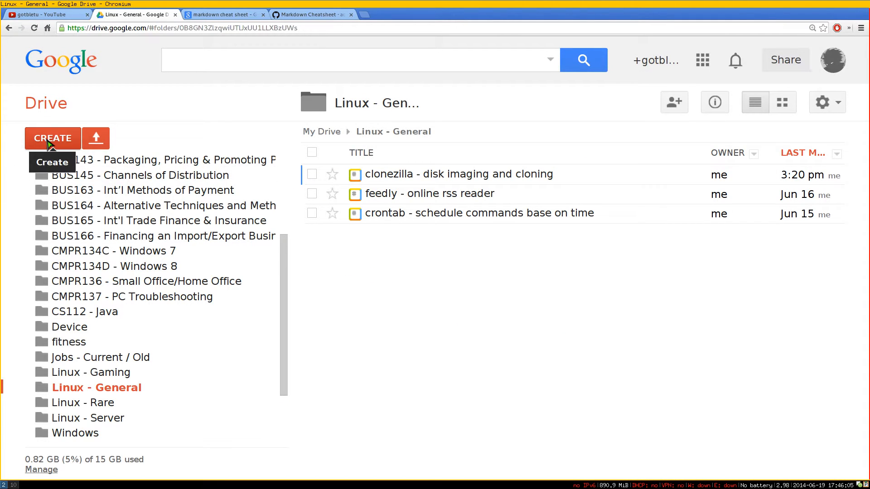
left_click(52, 138)
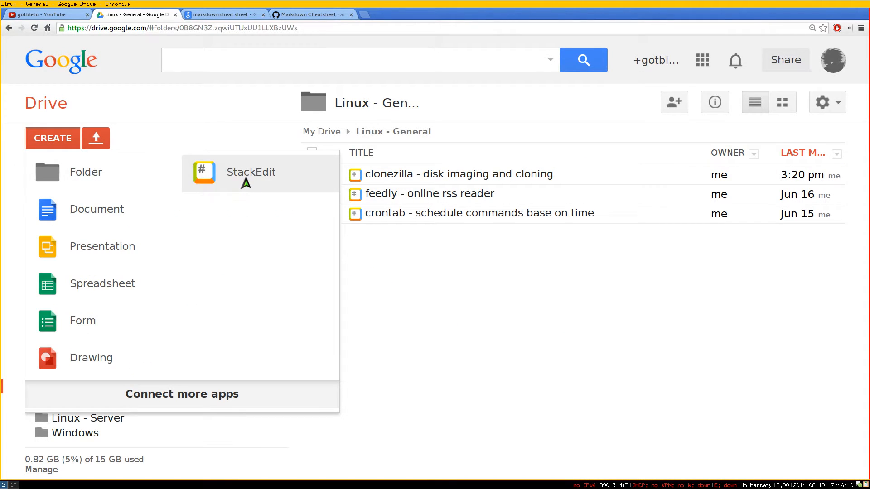
left_click(250, 172)
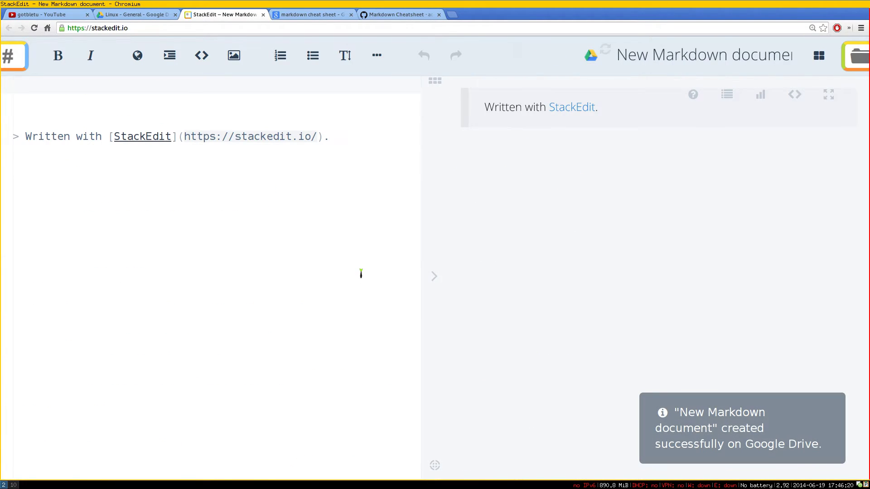
mouse_move(590, 191)
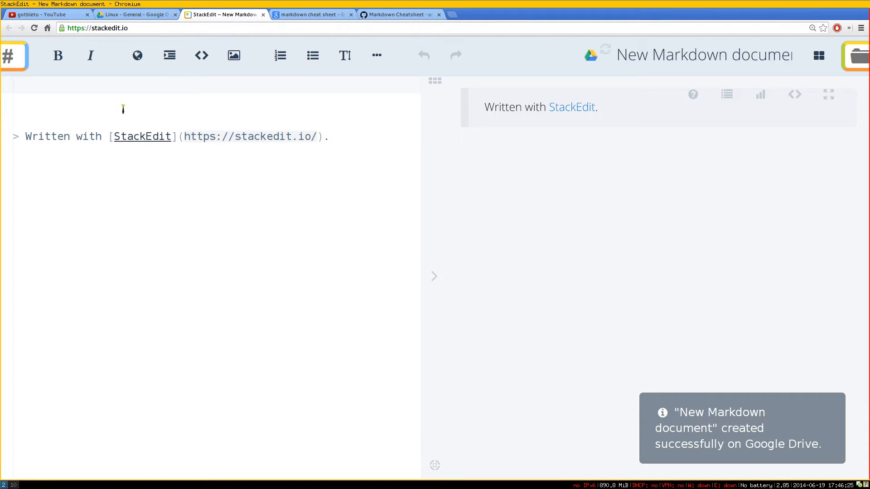
Type headings '# Youtube Testing', '## medium' and '### smaller' on separate lines.
type("# Yo")
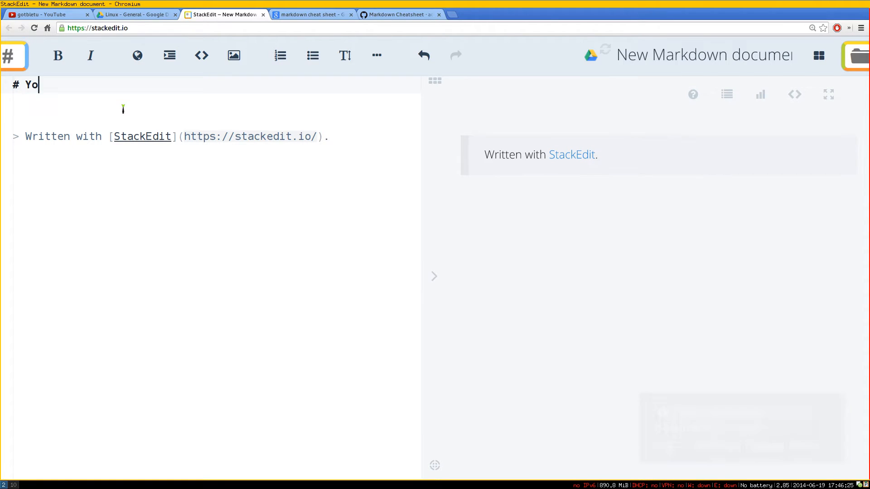
type("utube")
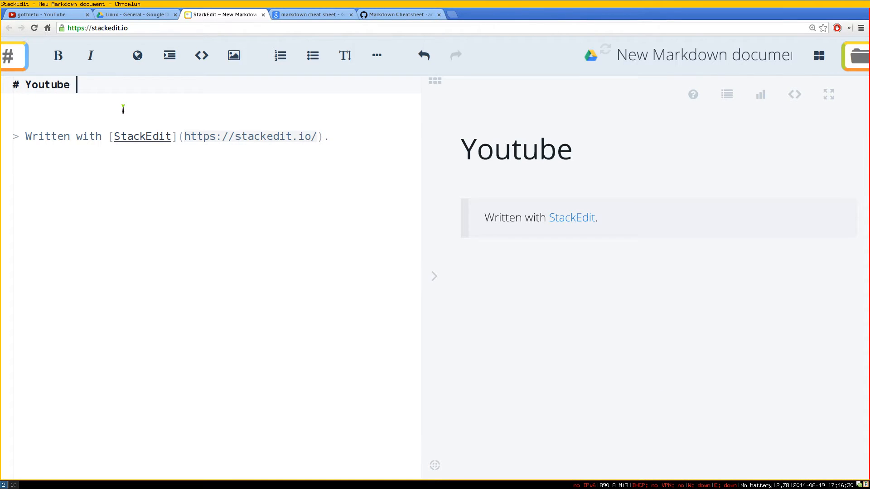
type("Testing")
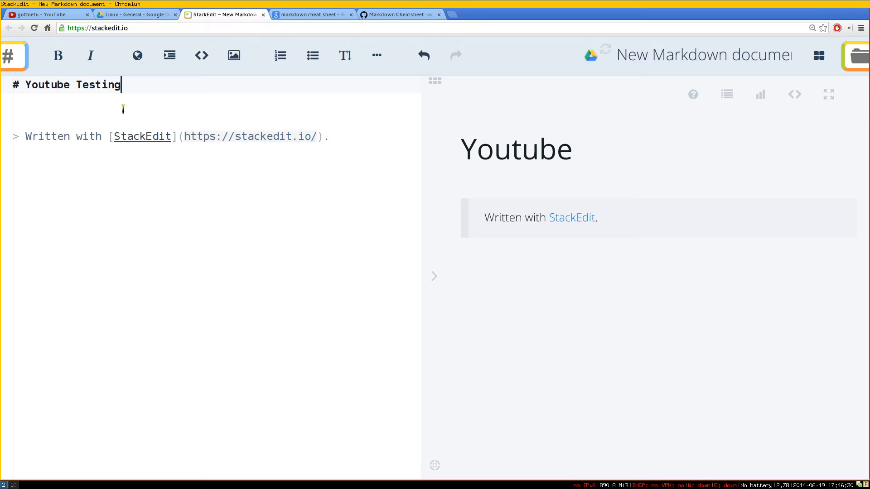
type("Testing")
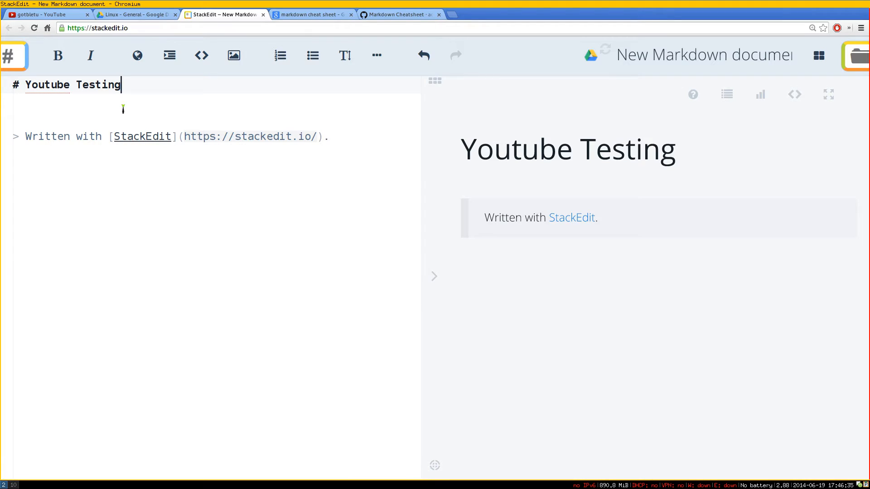
mouse_move(53, 189)
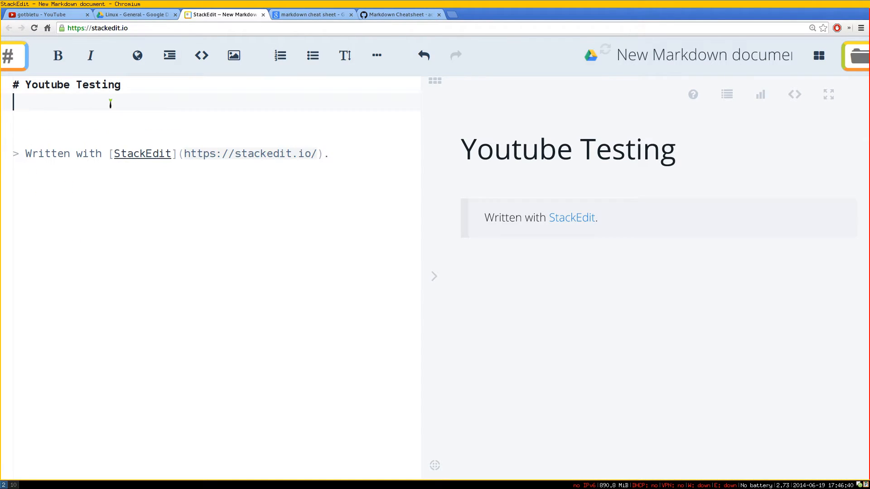
type("##")
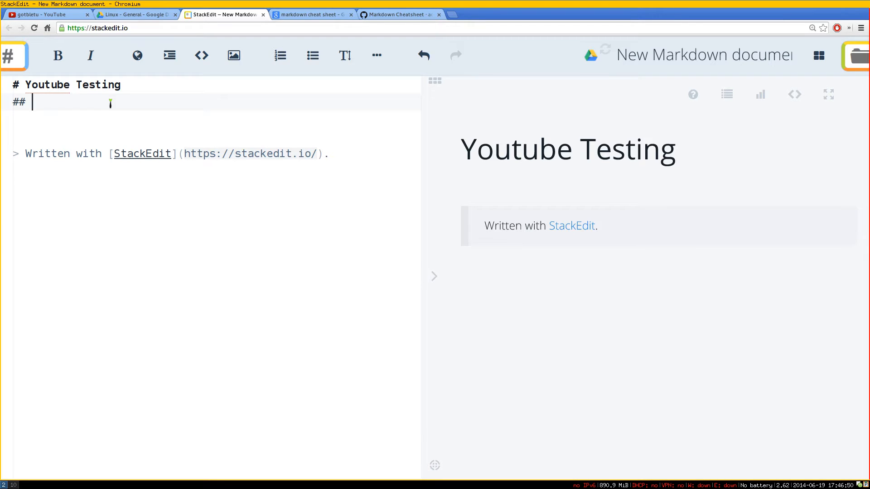
type("medi")
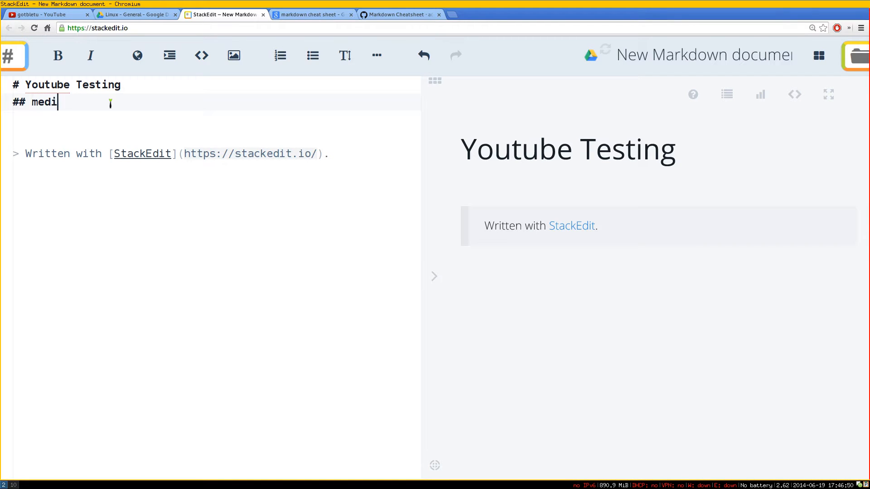
type("um")
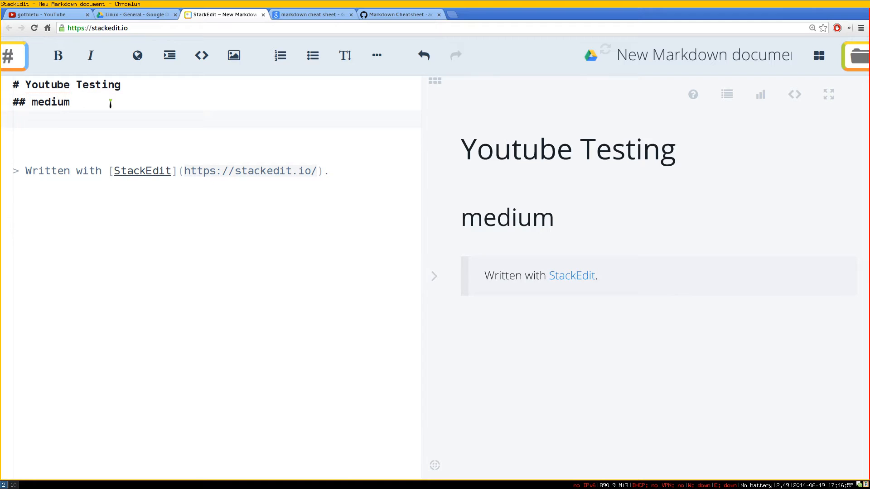
type("###")
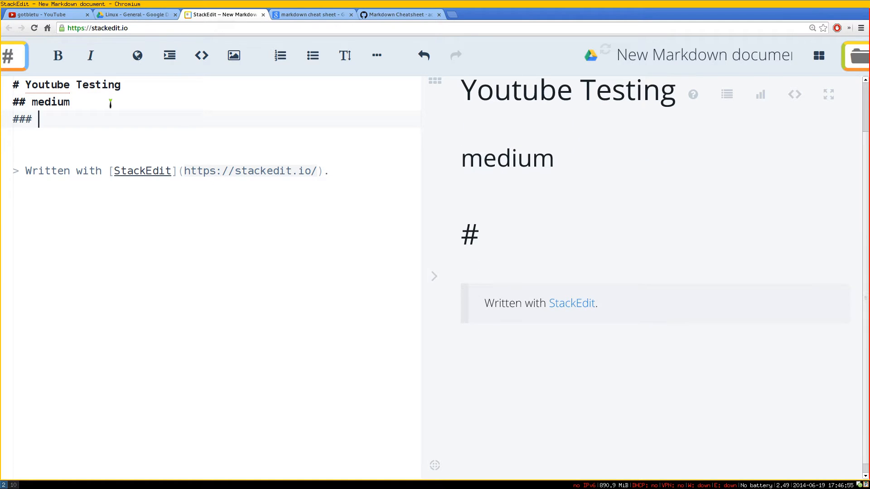
type("smaller")
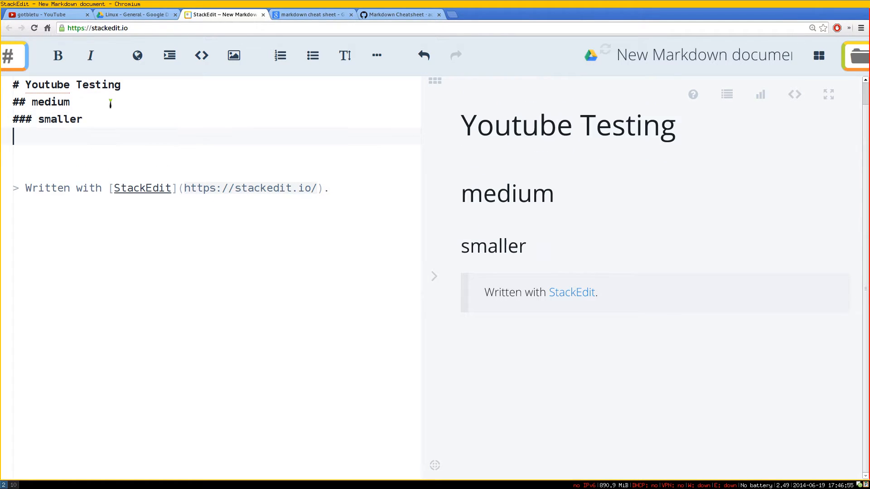
key("Return")
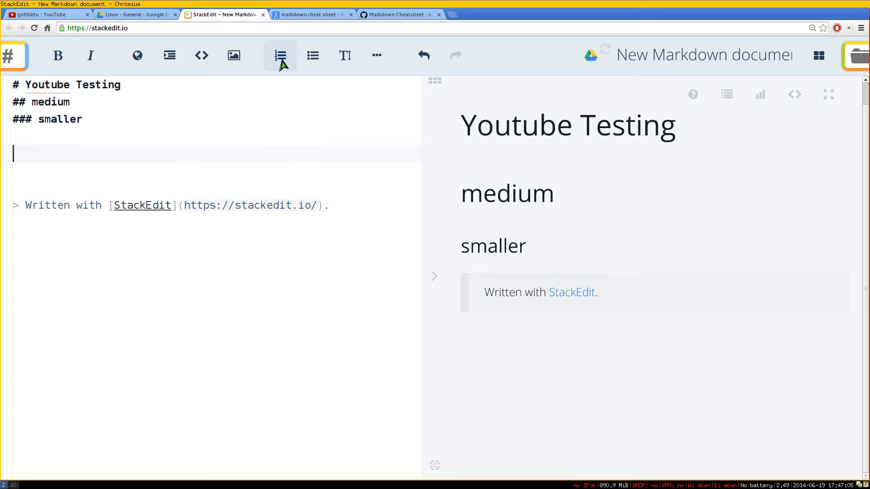
mouse_move(233, 56)
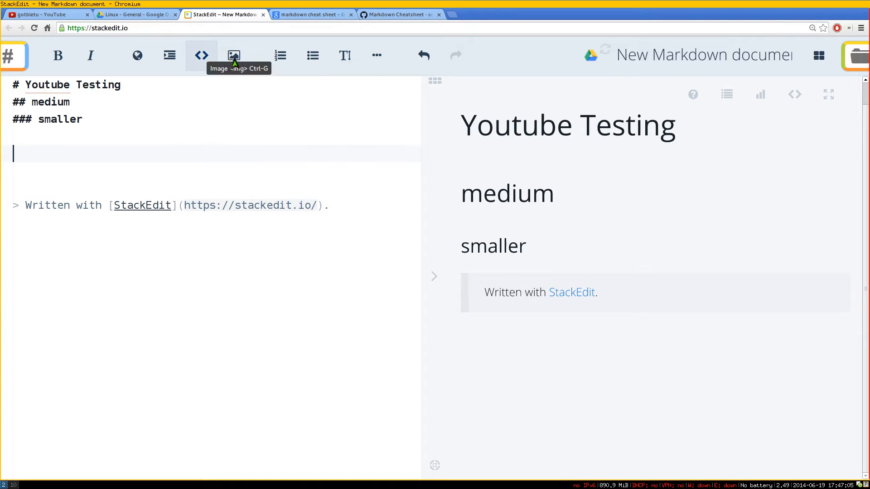
mouse_move(280, 55)
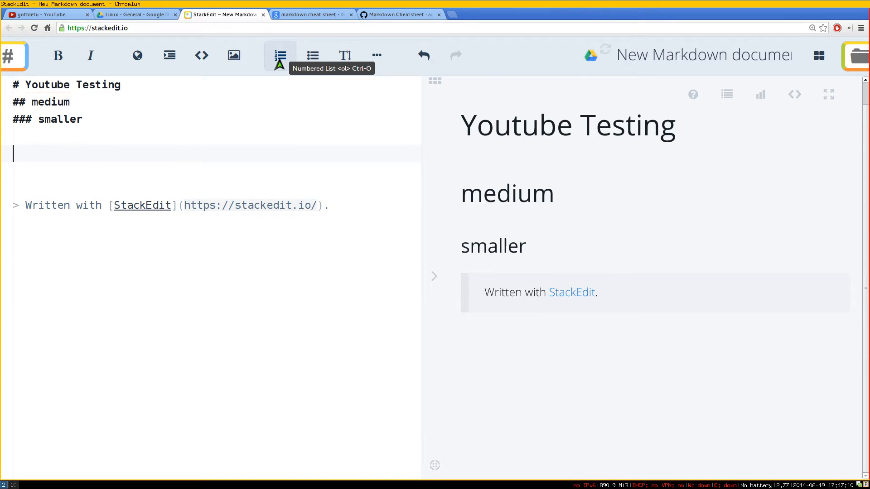
Create a numbered list with the items red, blue and green.
left_click(279, 55)
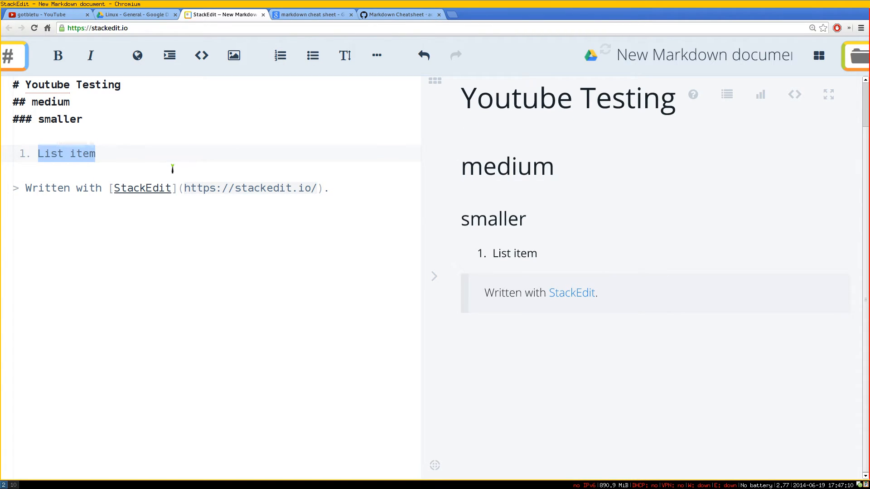
type("red")
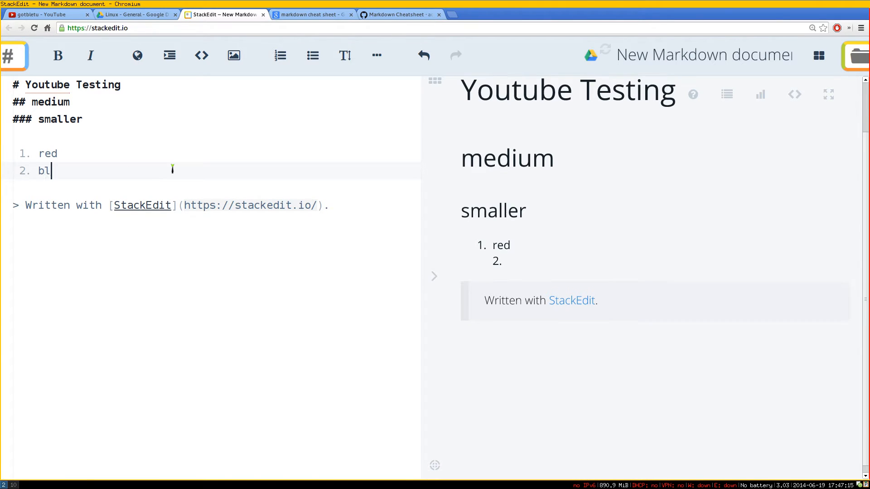
type("ue")
type("3. green")
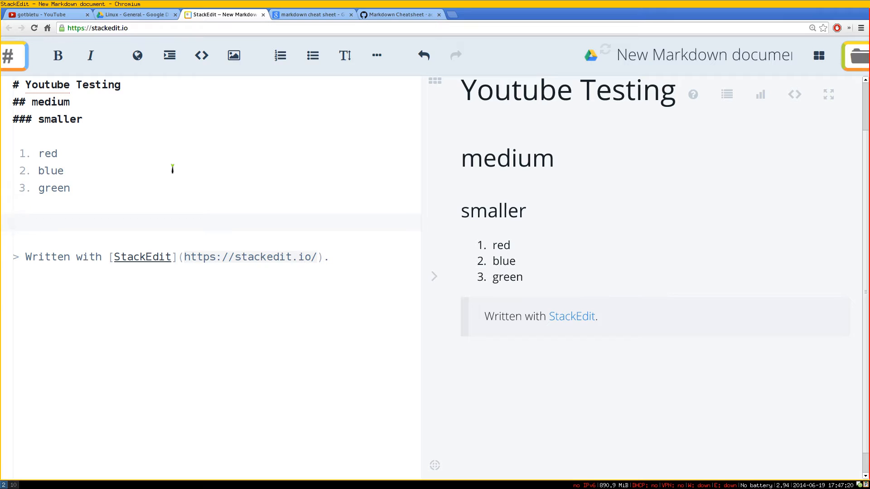
type("# bullets")
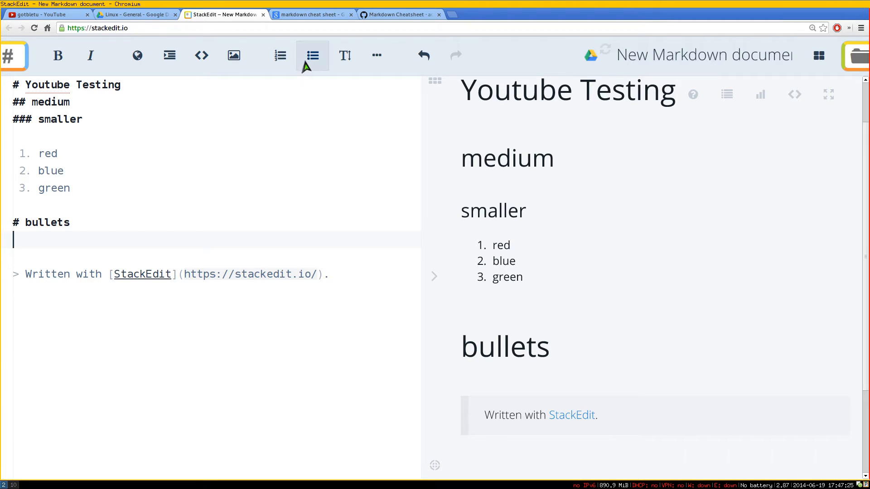
mouse_move(312, 55)
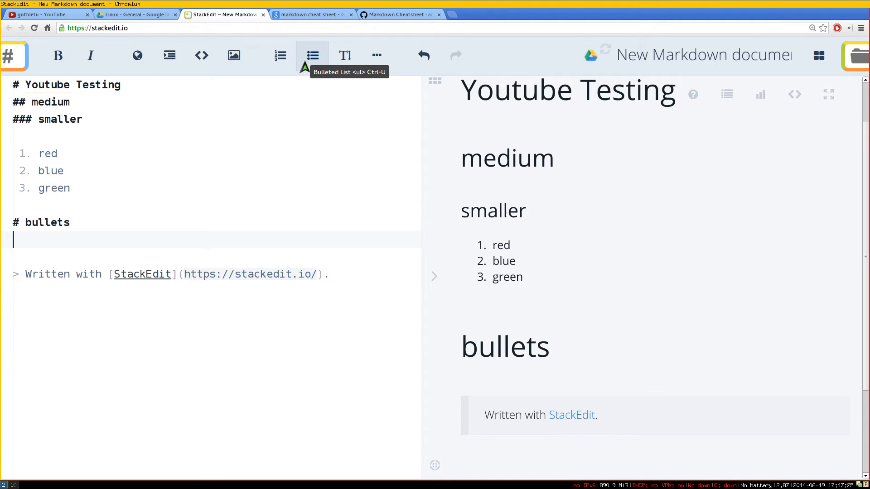
Add a bulleted list of one, two and three under the bullets heading.
left_click(312, 55)
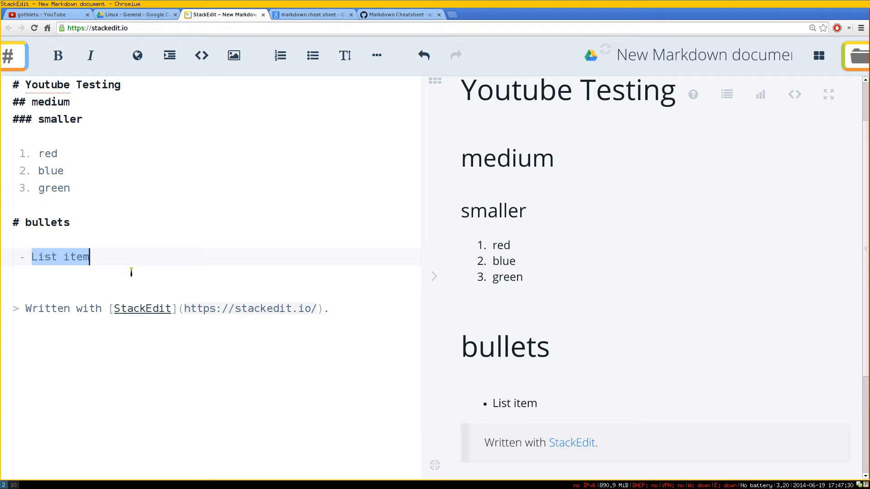
type("one")
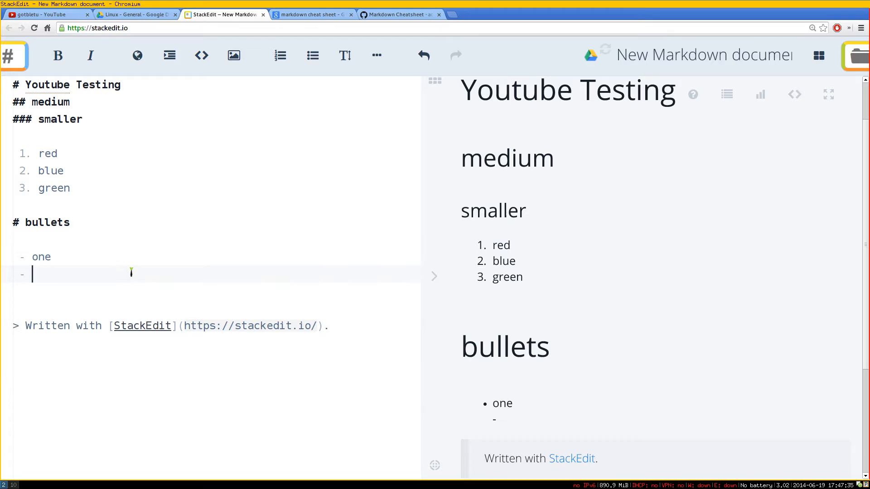
type("two")
type("- three")
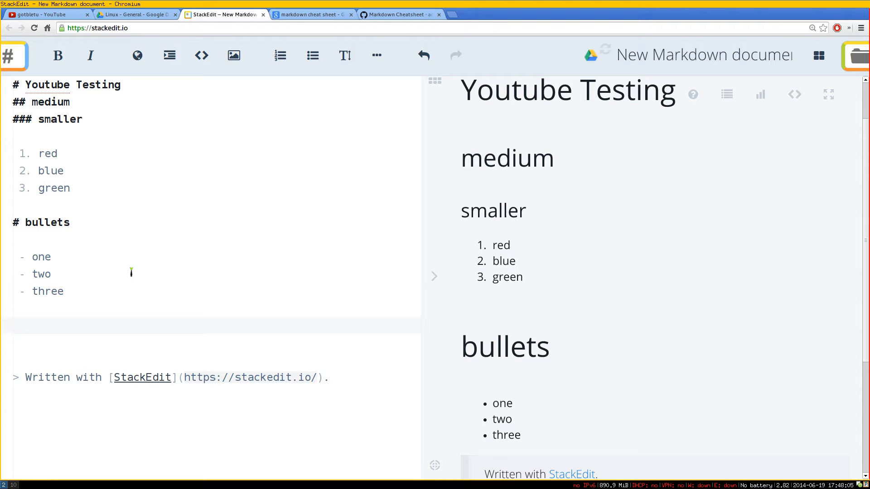
mouse_move(420, 278)
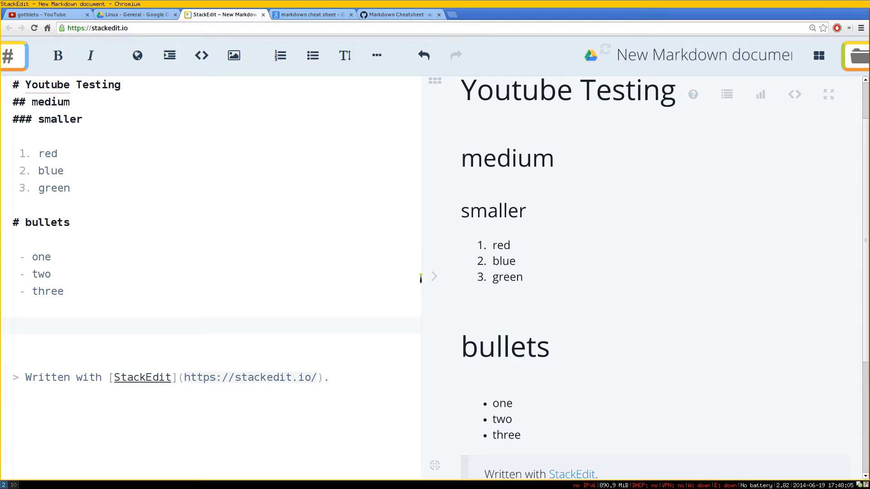
Add the heading '# coding / command line' on its own line.
scroll("down", 3)
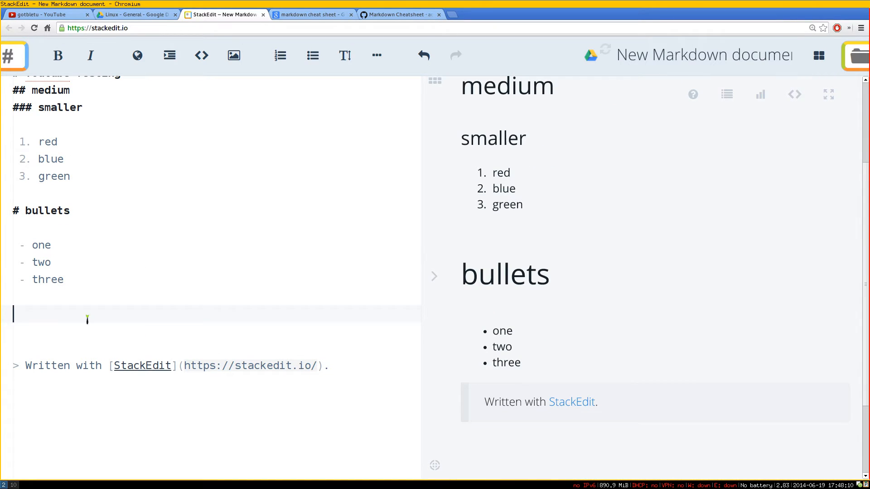
type("# cod")
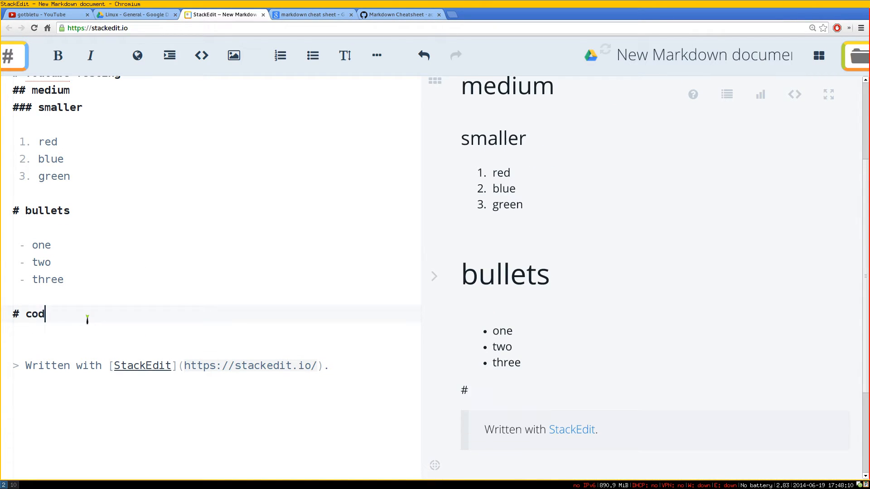
type("eing /")
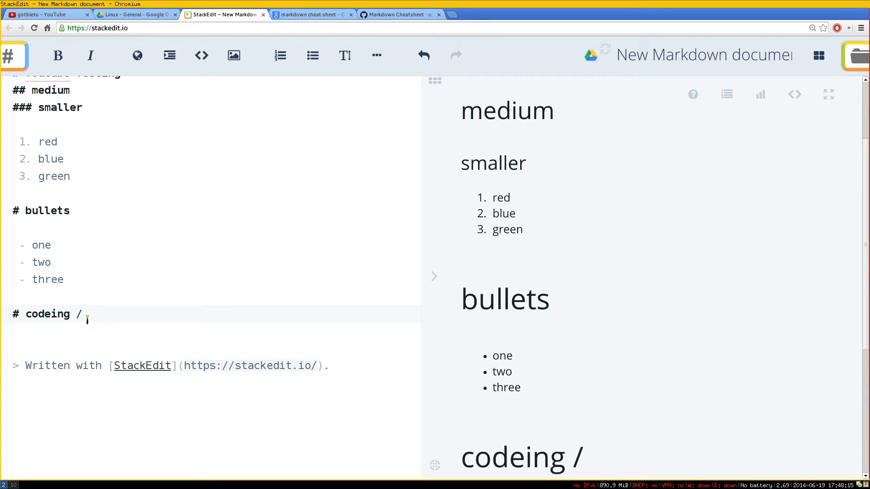
type("command lin")
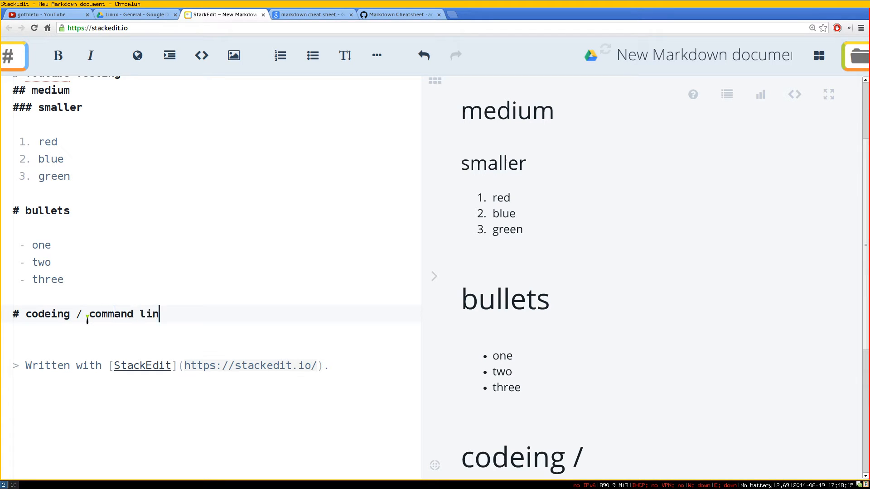
type("e")
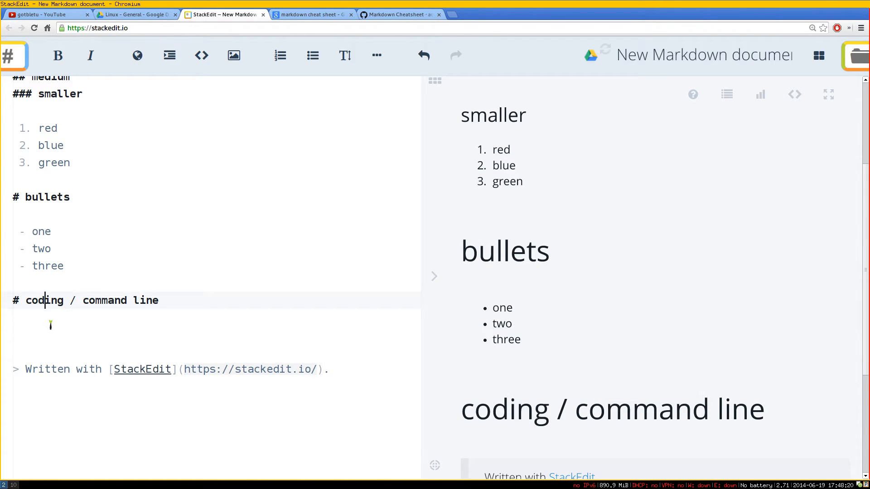
key("Return")
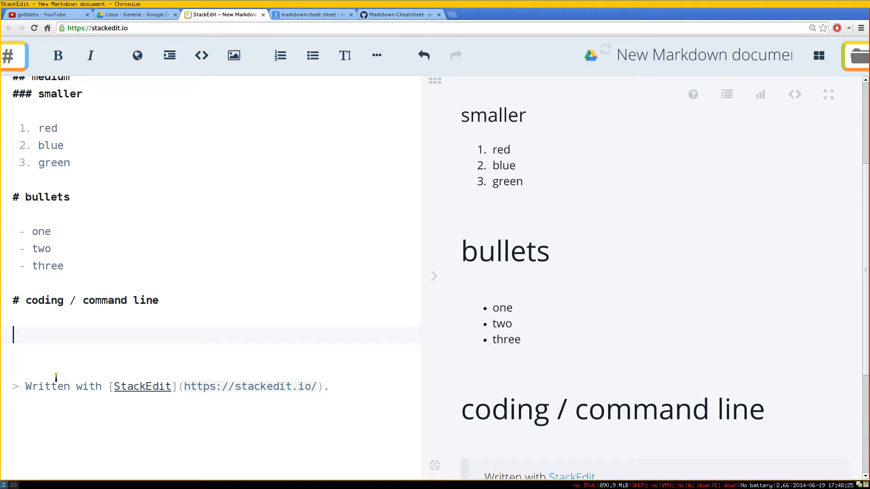
Enter 'sudo pacman -Syy' and 'sudo apt-get update' and format them as a code block.
type("sudo")
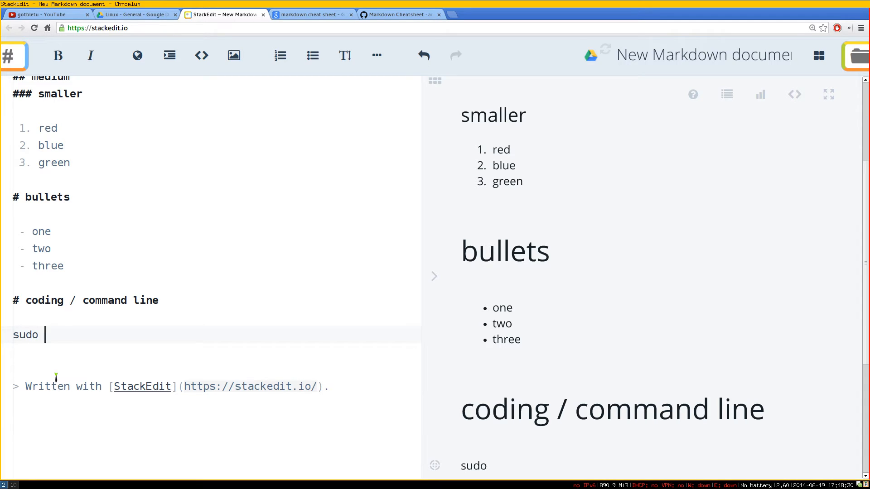
type("pacman - Sy")
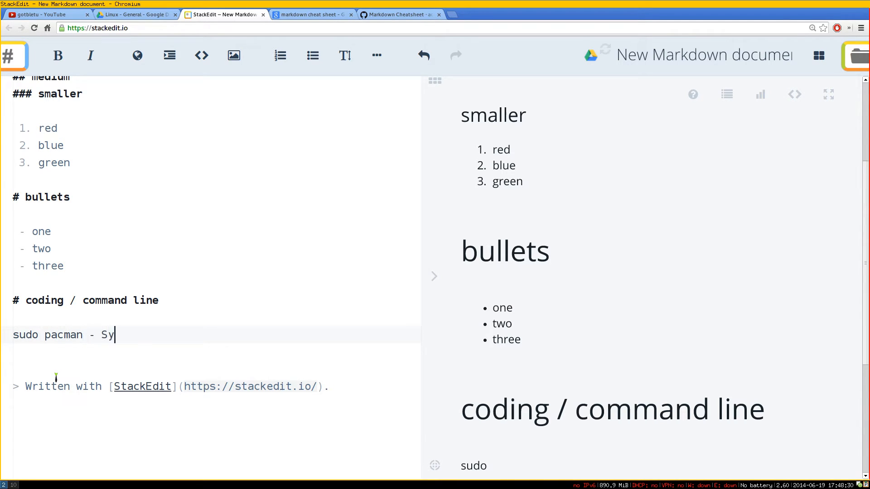
type("y")
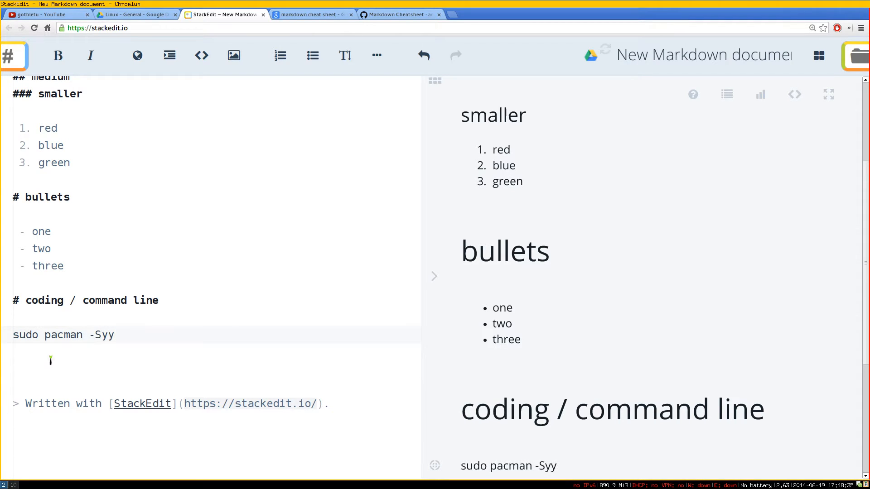
type("sudo ap")
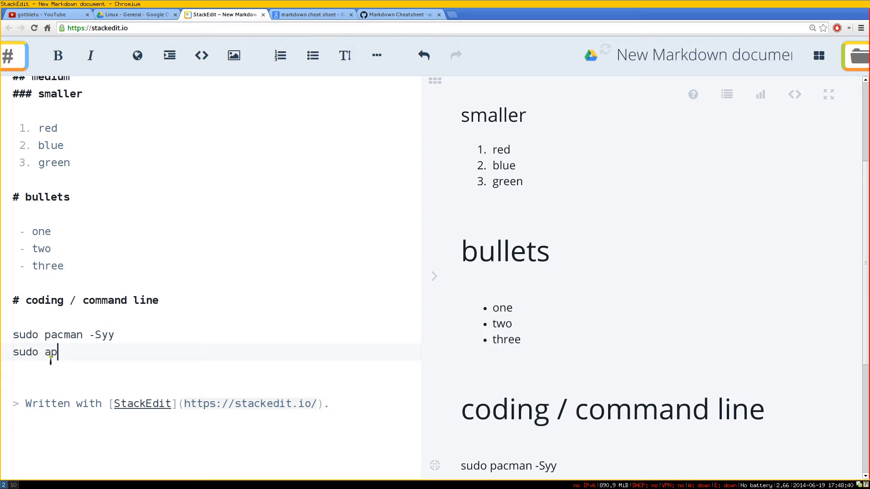
type("t-get")
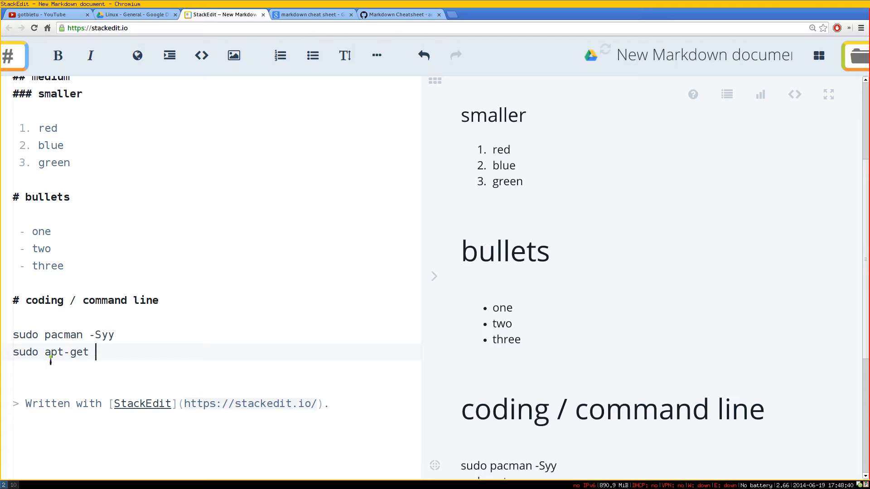
type("update")
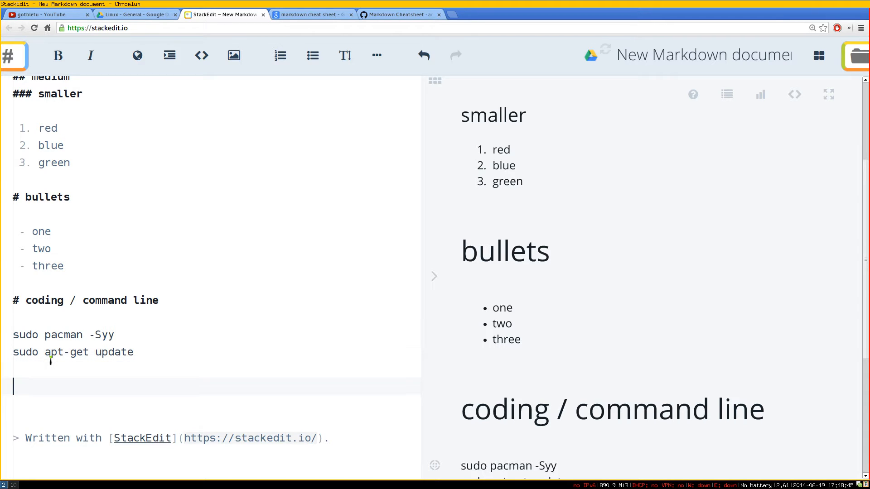
scroll("down", 3)
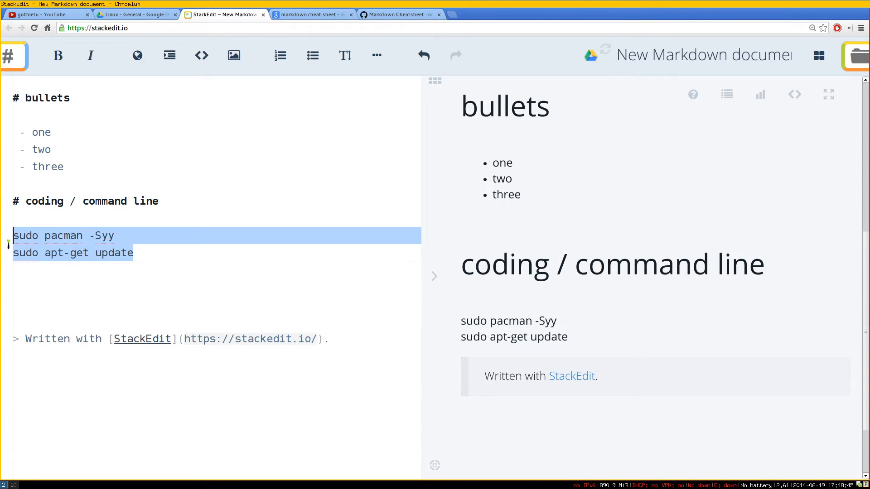
mouse_move(233, 54)
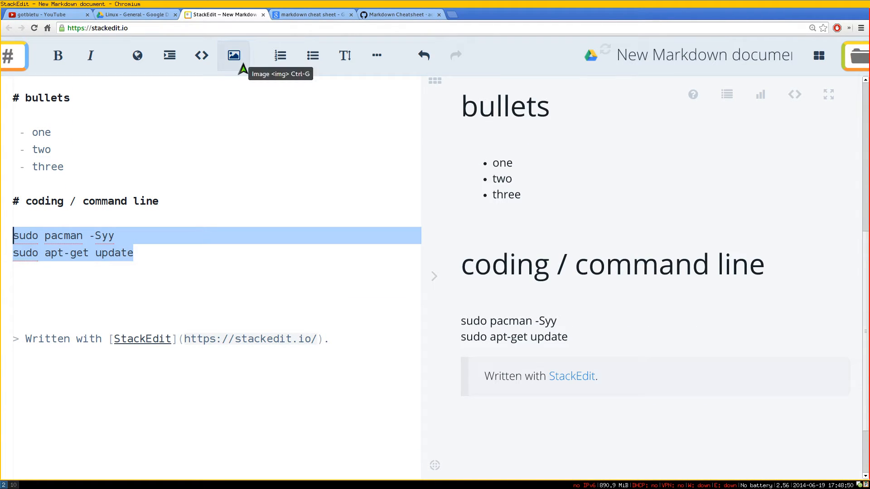
mouse_move(201, 55)
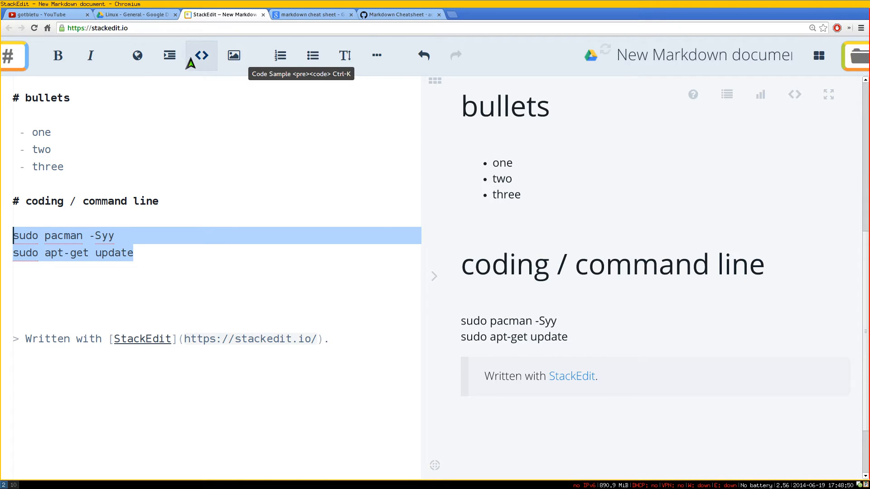
left_click(201, 55)
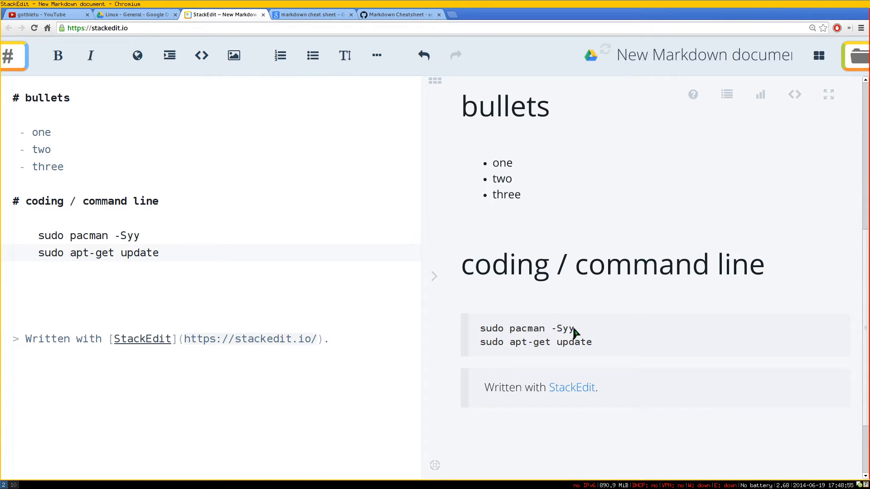
double_click(526, 328)
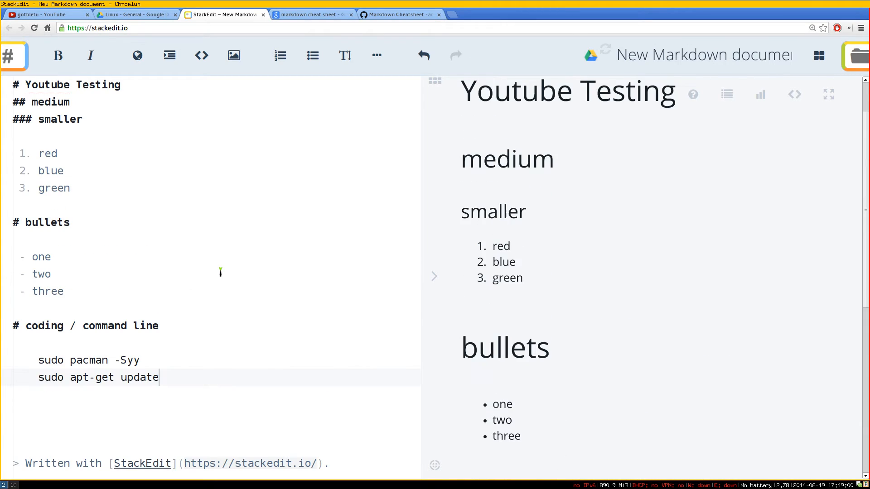
scroll("down", 3)
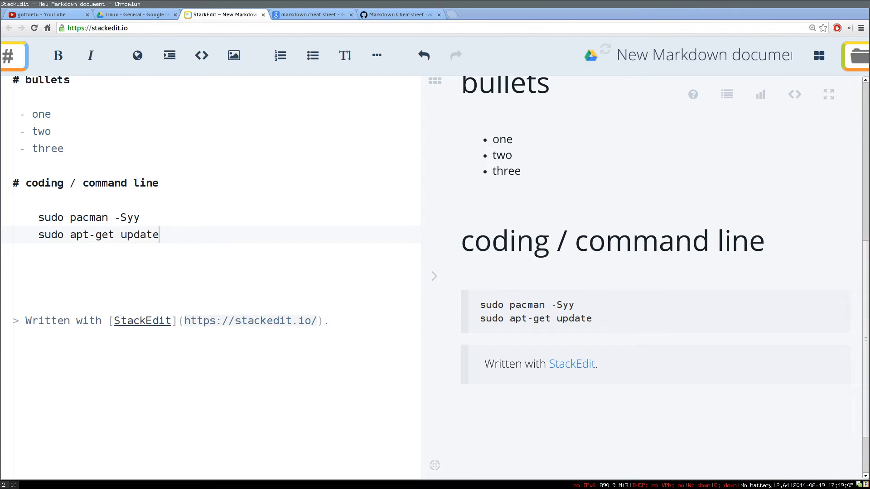
mouse_move(428, 318)
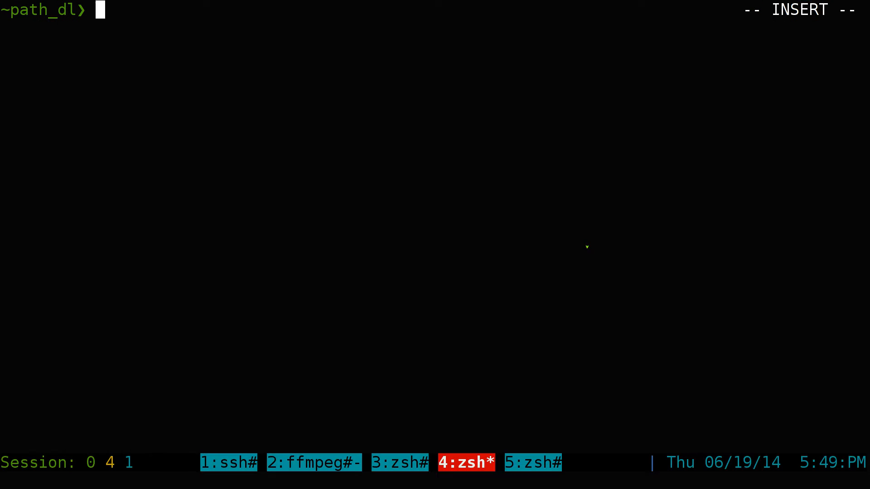
type("wi")
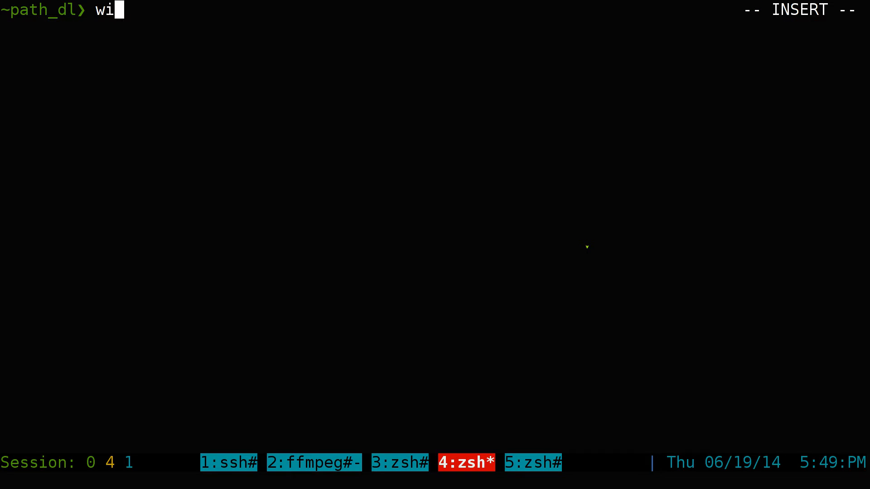
key("Return")
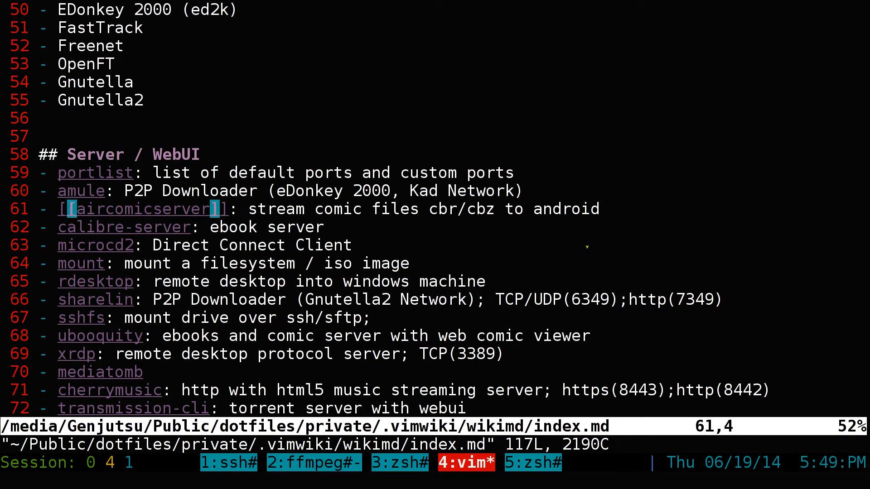
key("j")
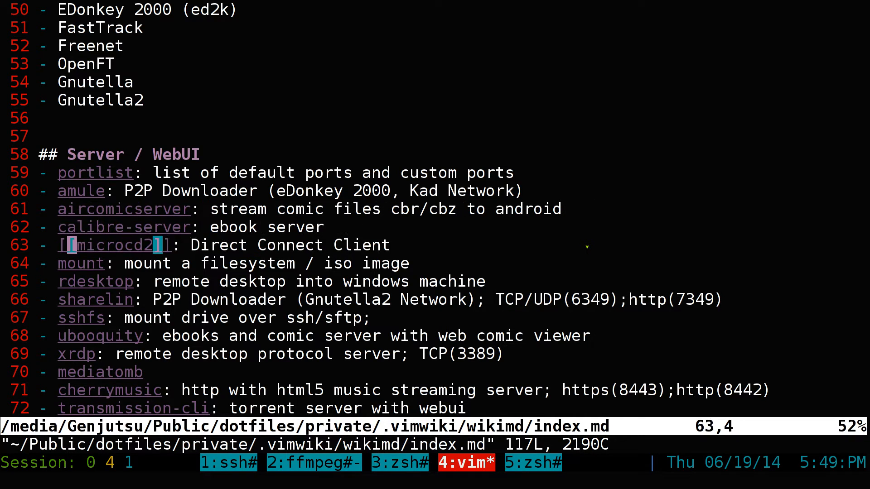
key("Return")
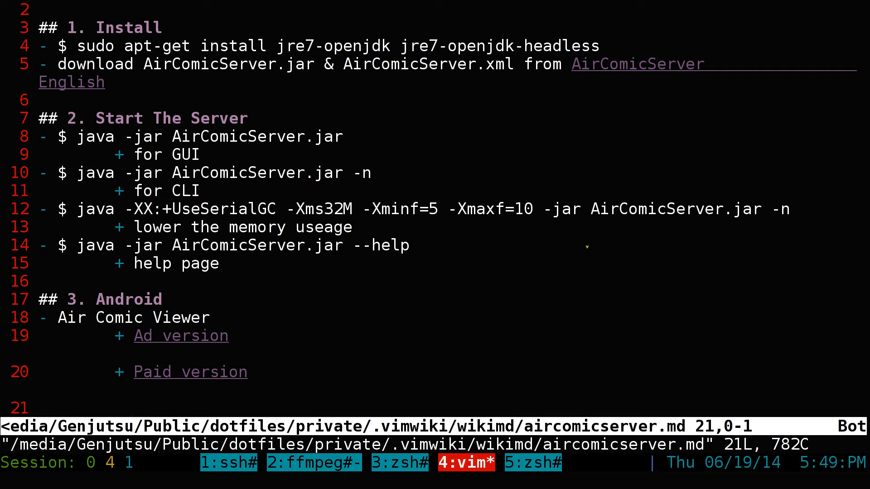
key("gg")
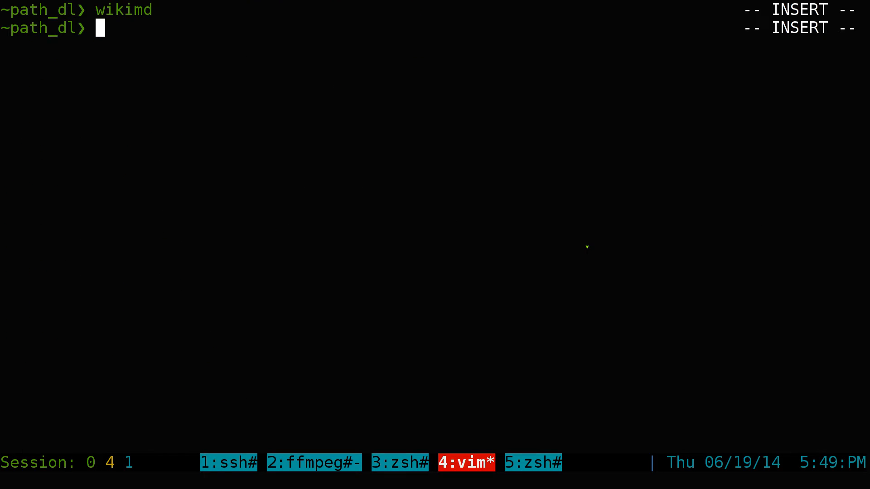
key("Return")
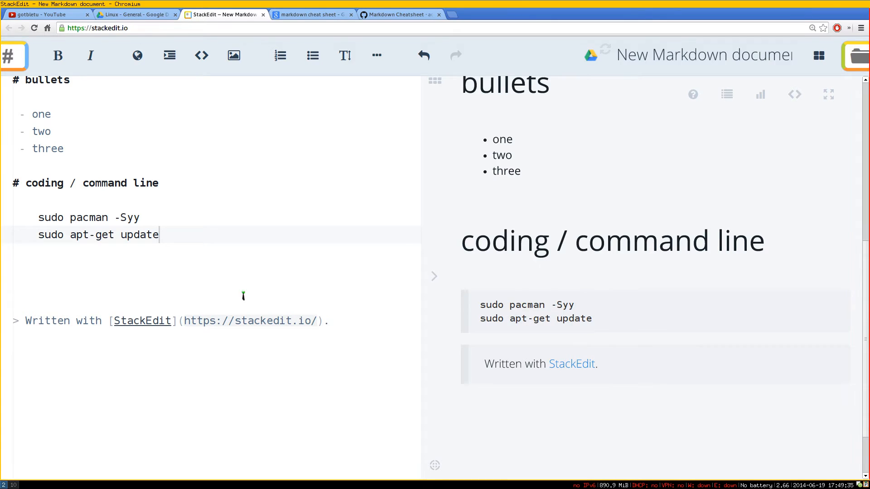
scroll("up", 3)
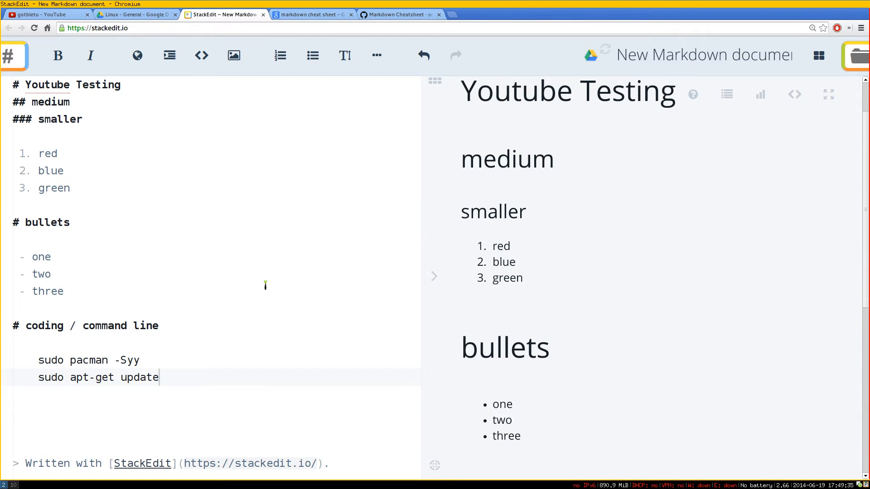
scroll("down", 3)
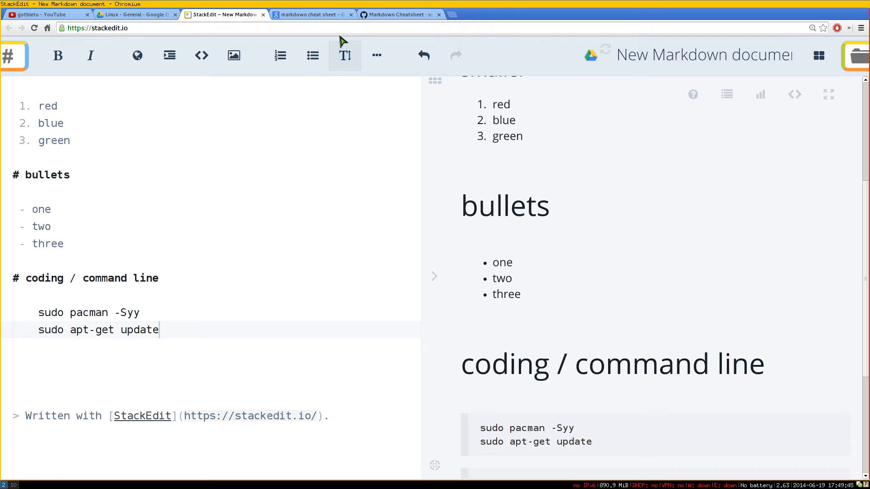
left_click(310, 14)
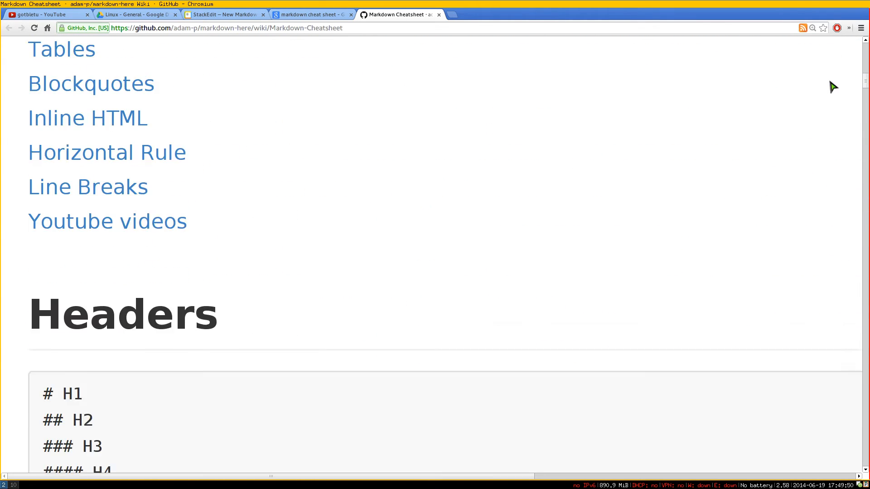
Scroll the Markdown Cheatsheet down to the Emphasis examples, then return to StackEdit.
scroll("down", 3)
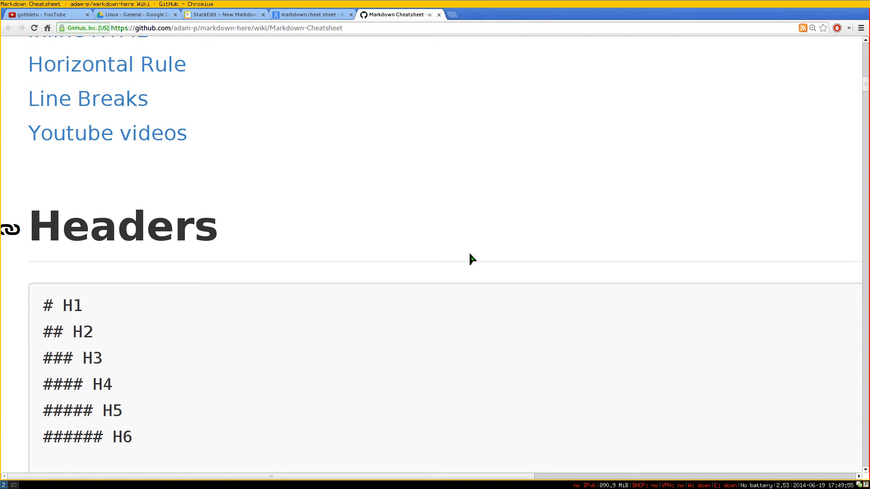
scroll("down", 3)
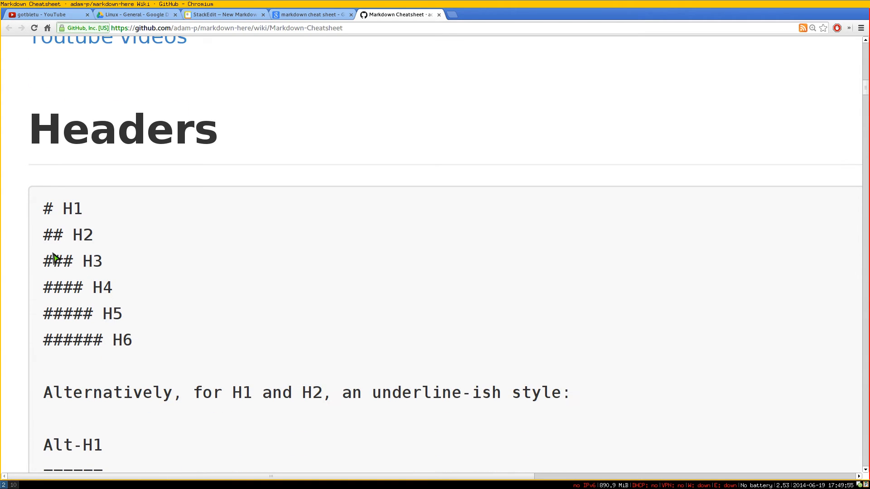
scroll("down", 3)
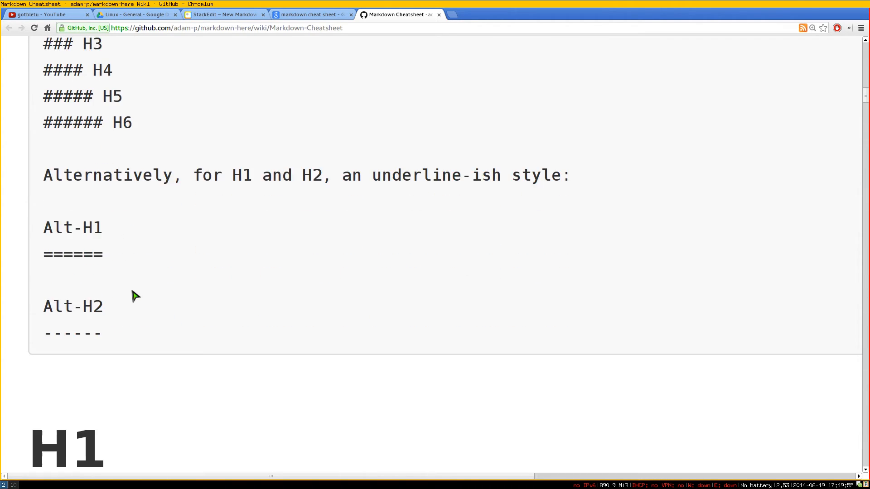
scroll("down", 3)
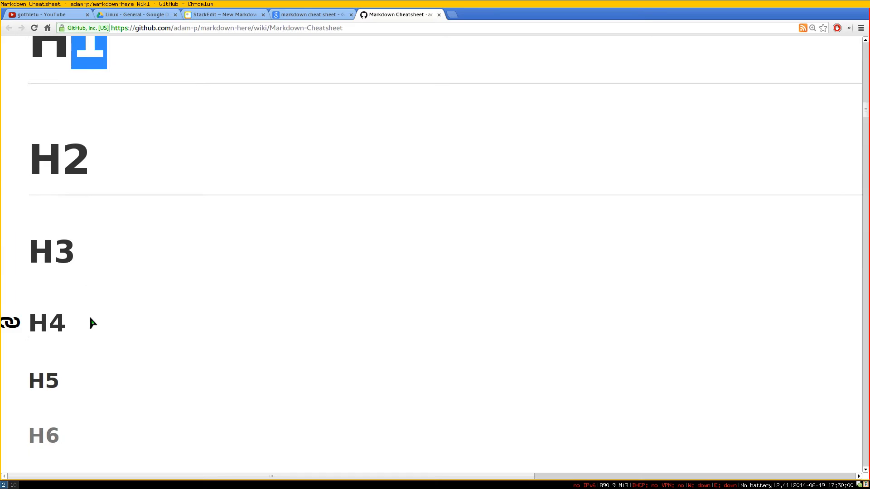
scroll("down", 3)
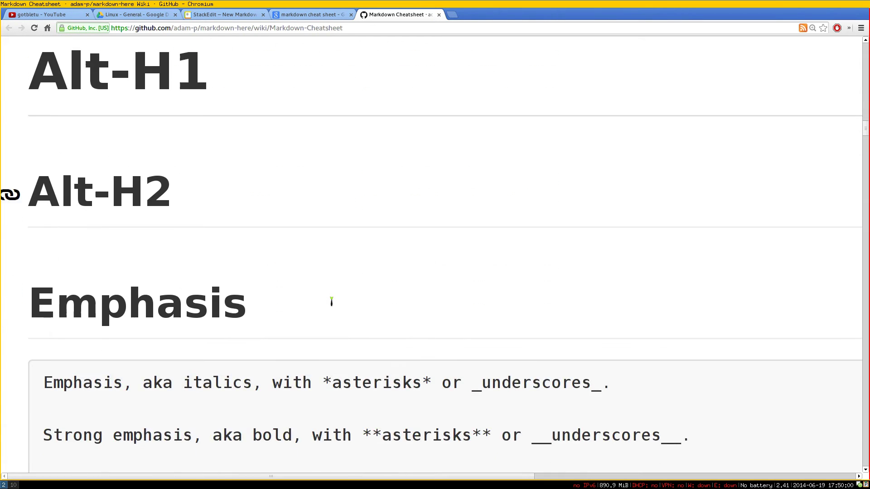
scroll("down", 3)
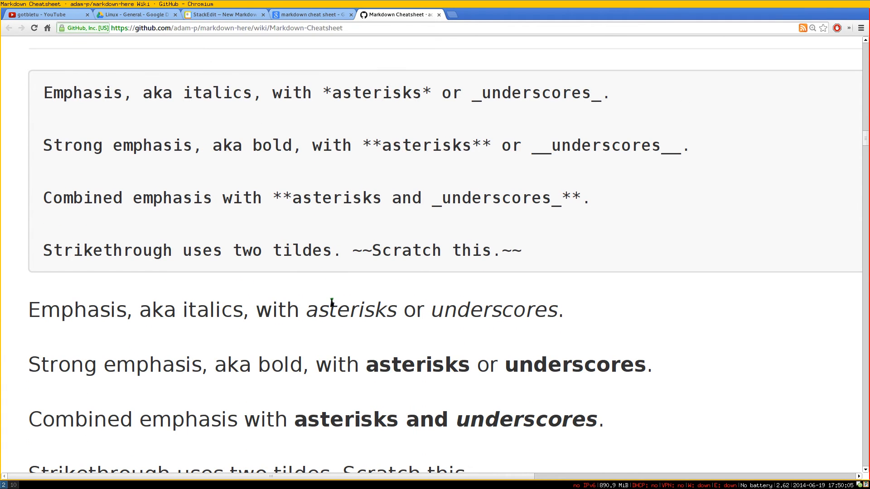
scroll("down", 3)
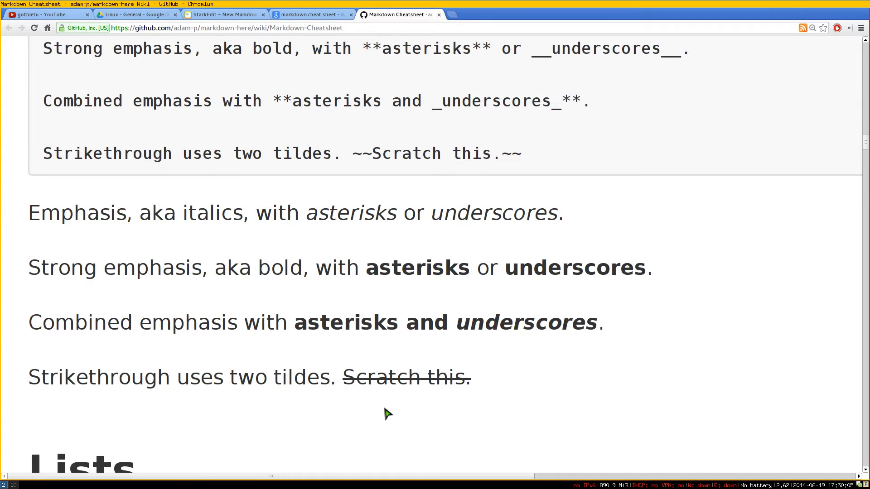
scroll("up", 3)
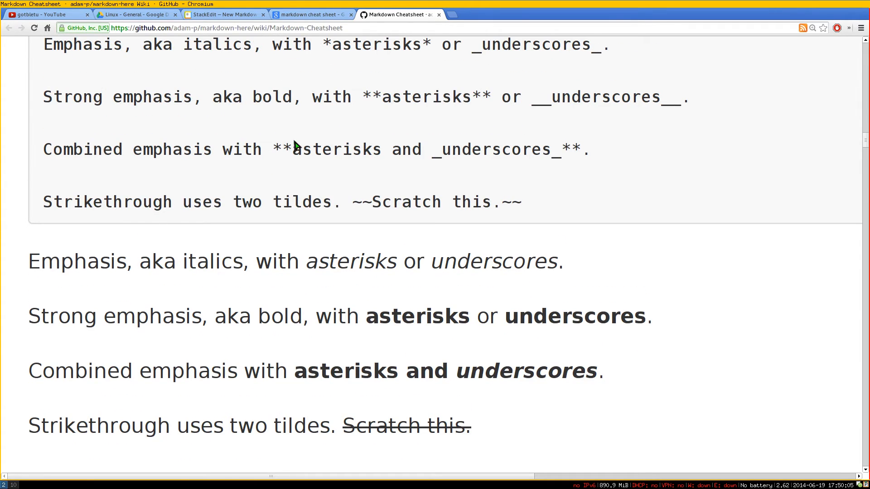
left_click(225, 14)
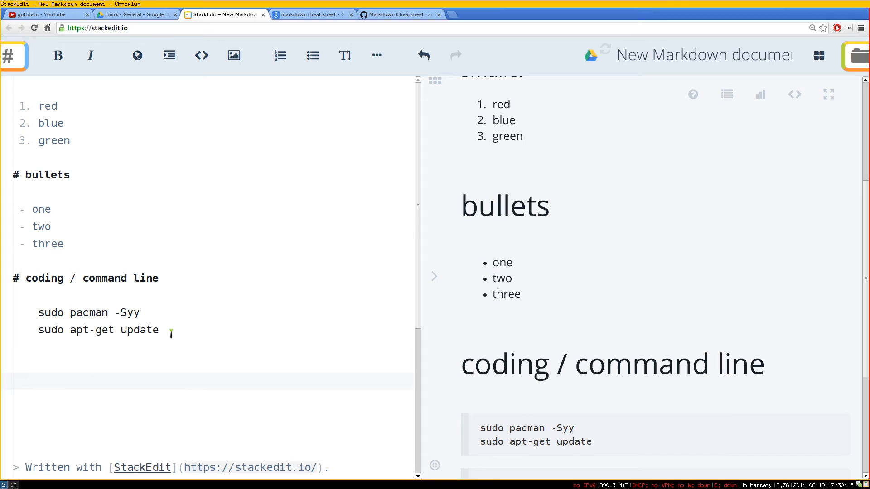
Type the heading '# Blod /Italics' and the line 'This is bold , this is Italics'.
type("# Bl")
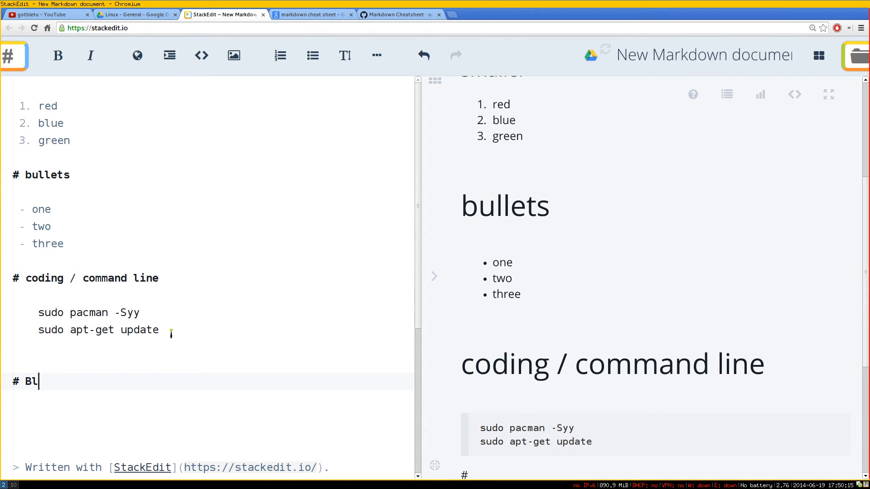
type("od")
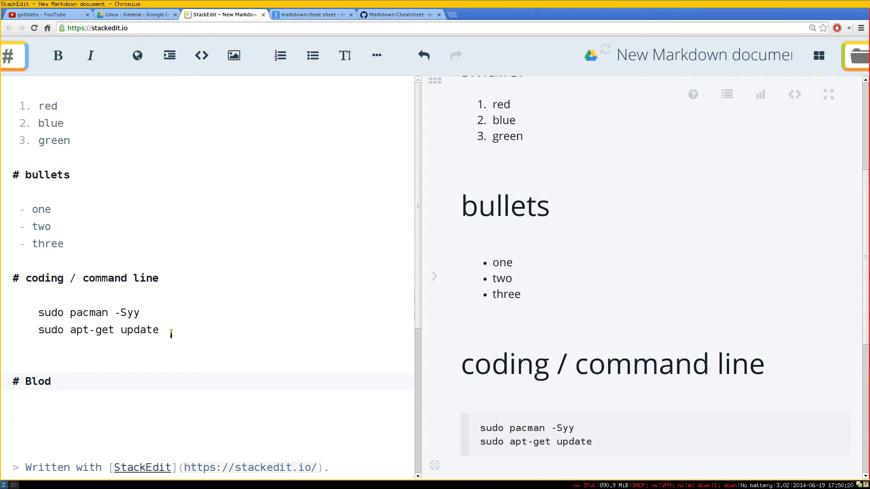
type("/Italics")
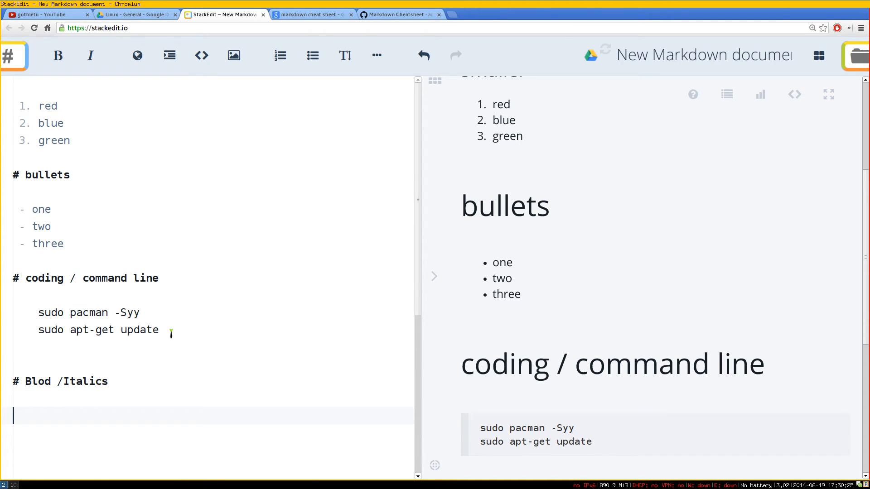
type("This is bol")
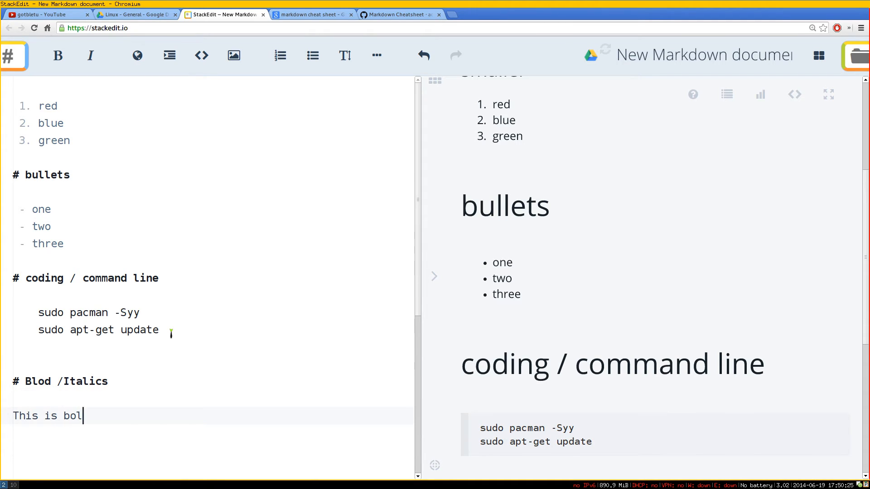
type("d")
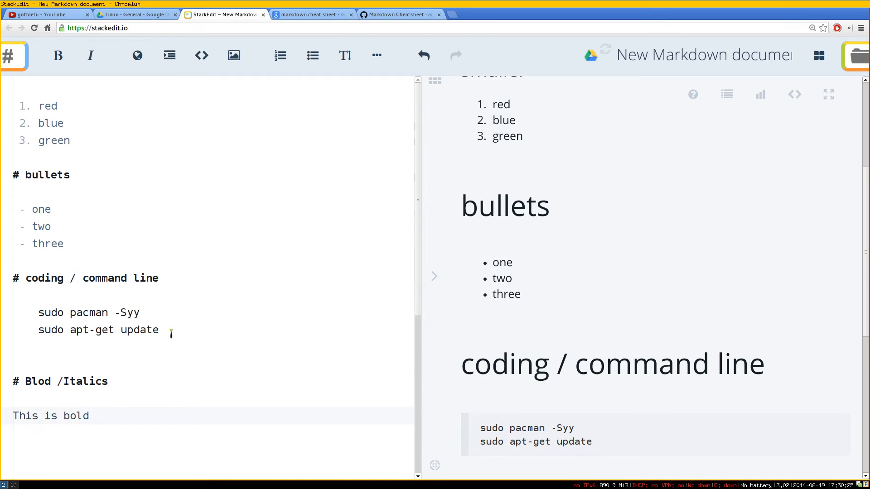
type(", this is")
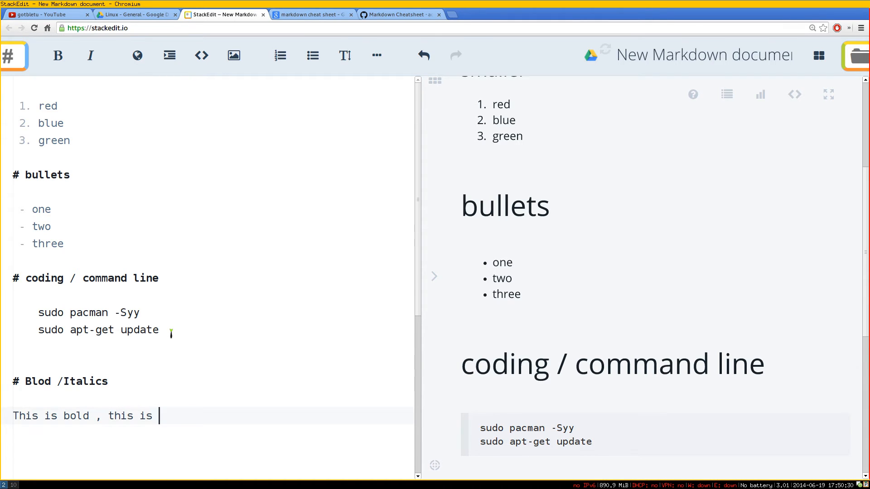
type("Italics")
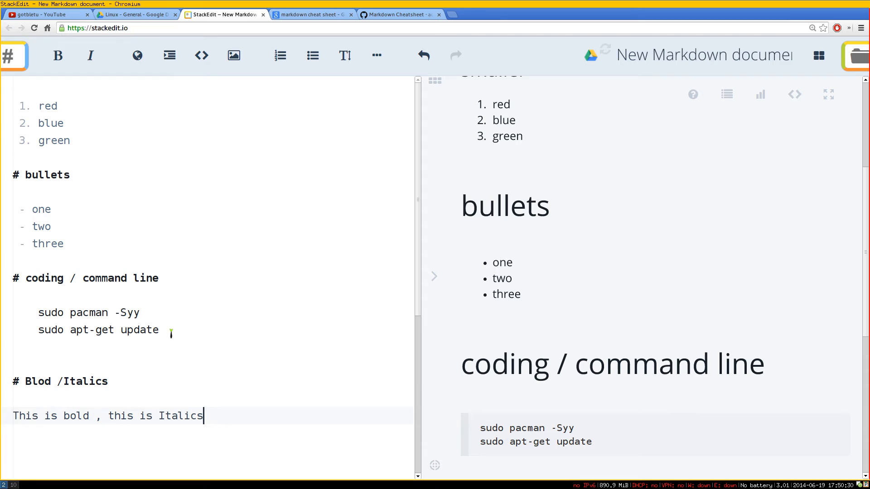
scroll("down", 3)
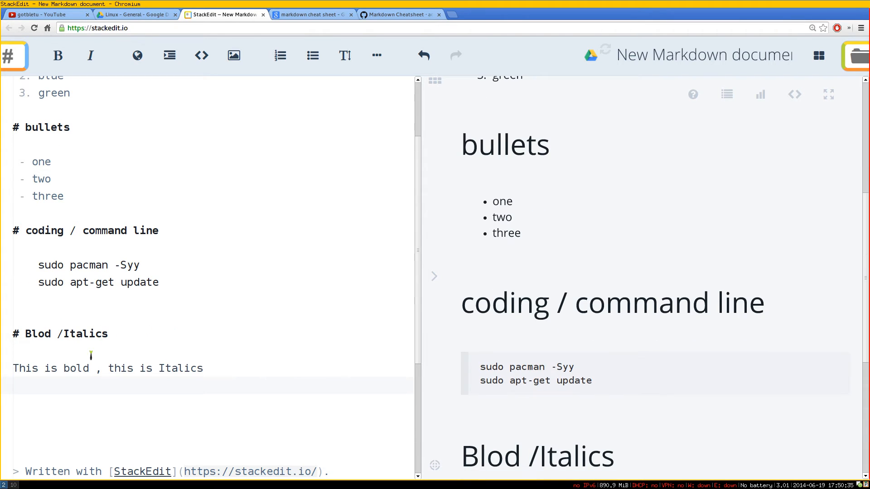
Make the word 'bold' bold and 'Italics' italic using the toolbar buttons.
double_click(76, 369)
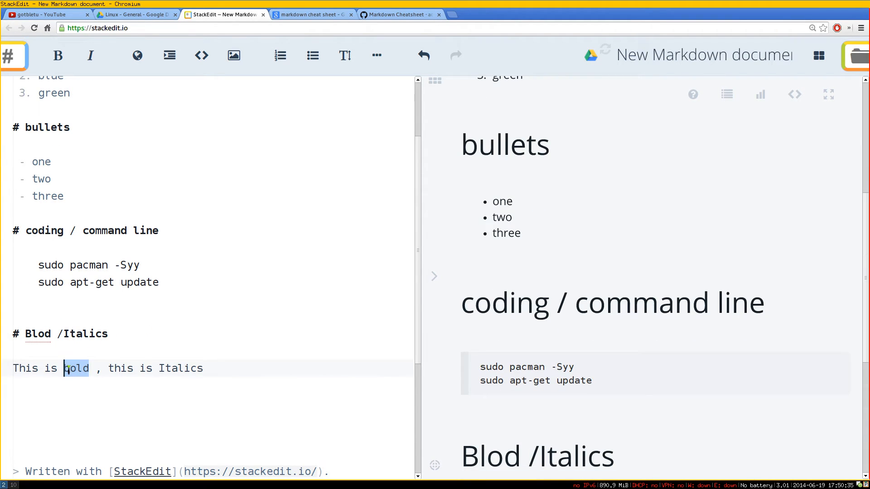
left_click(57, 55)
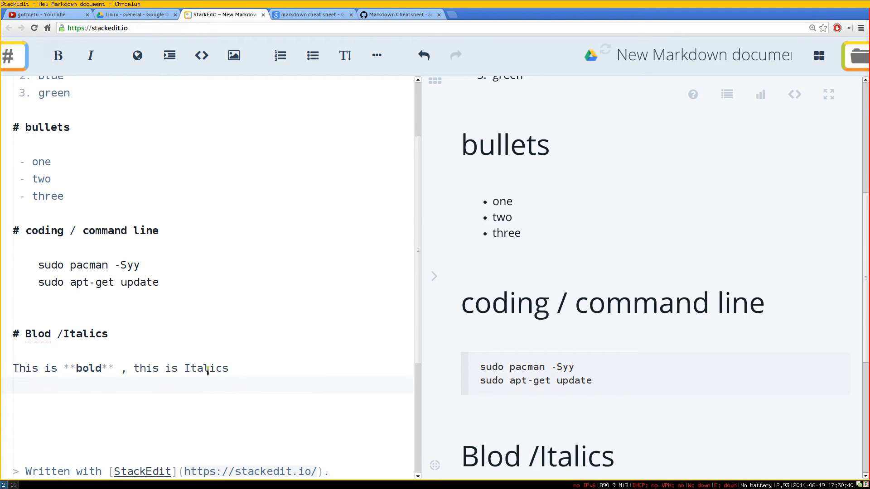
double_click(205, 368)
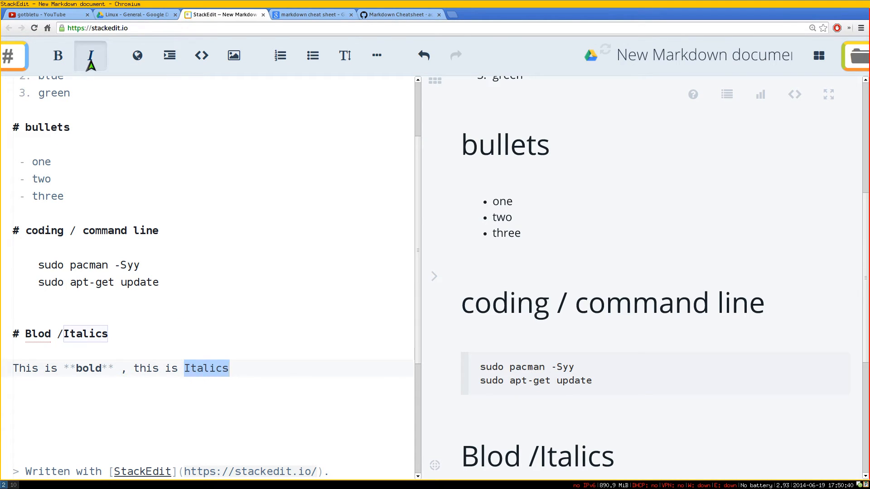
left_click(90, 55)
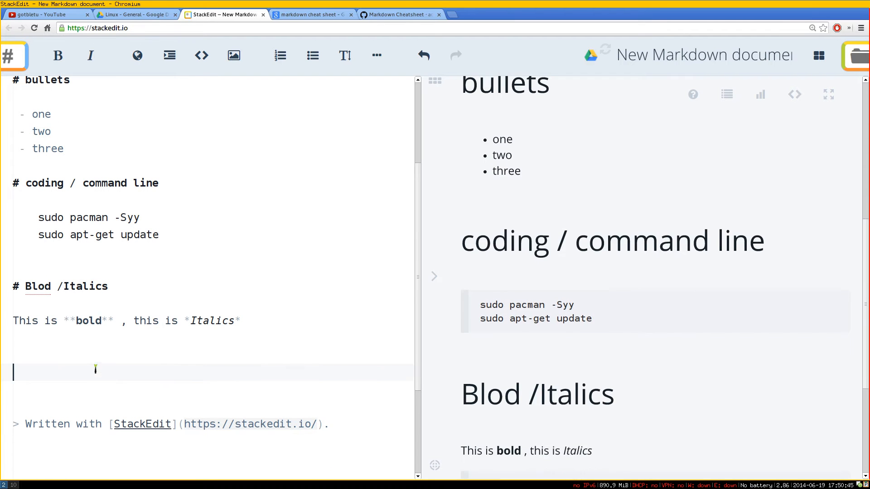
left_click(76, 321)
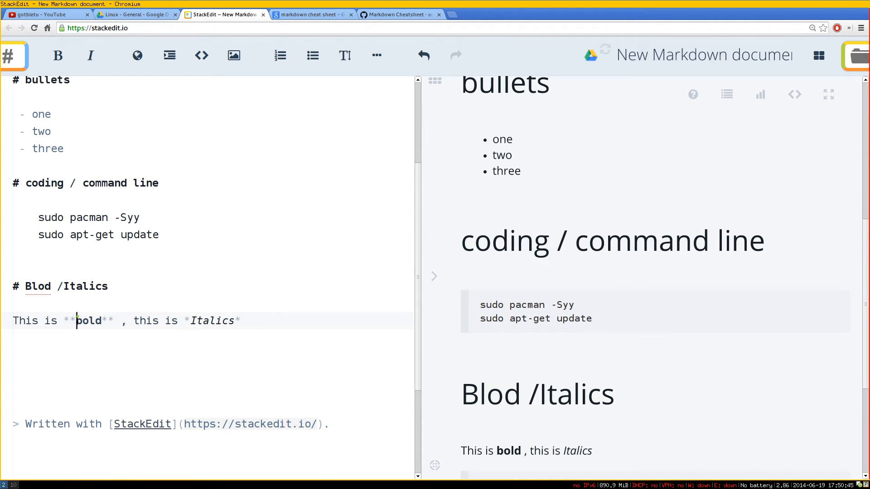
left_click(101, 320)
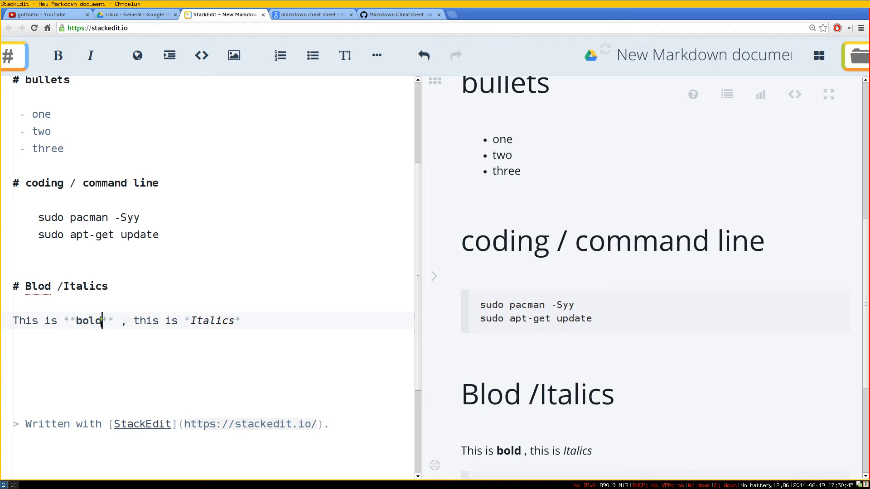
left_click(188, 321)
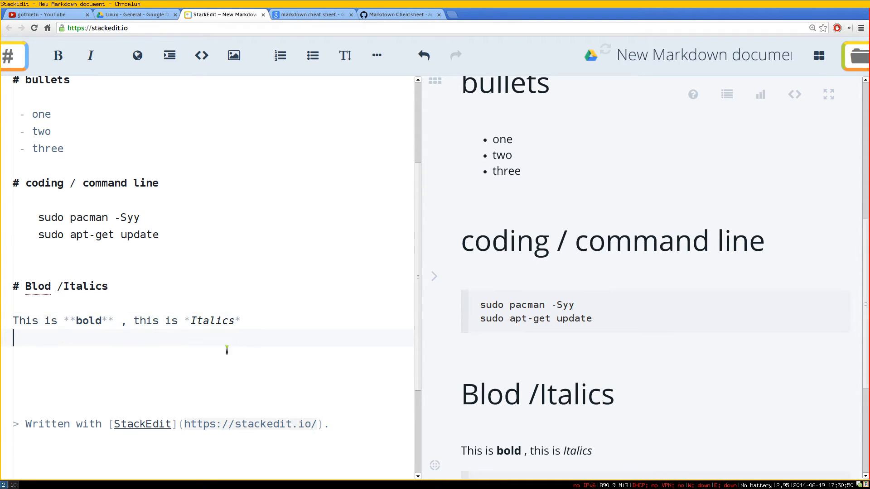
scroll("down", 3)
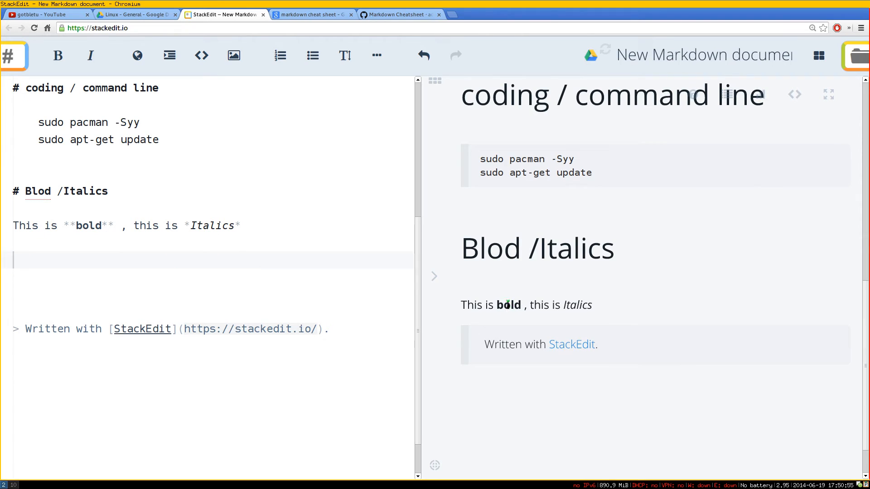
mouse_move(559, 297)
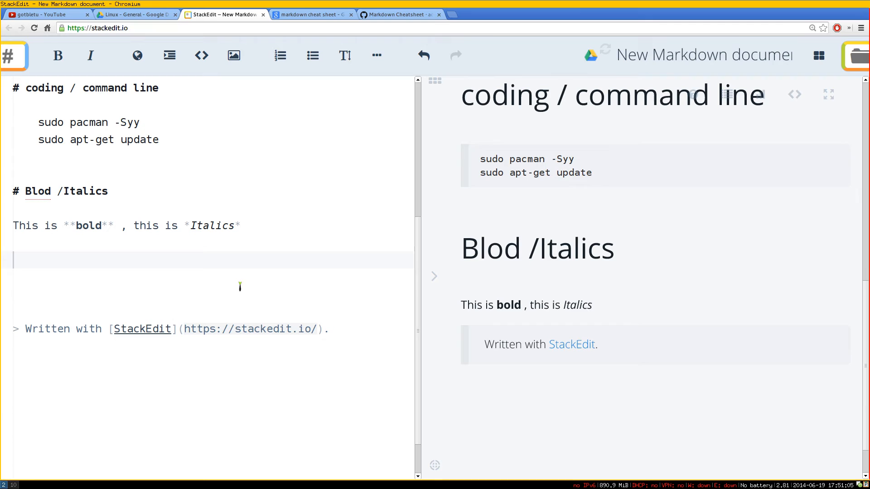
left_click(692, 54)
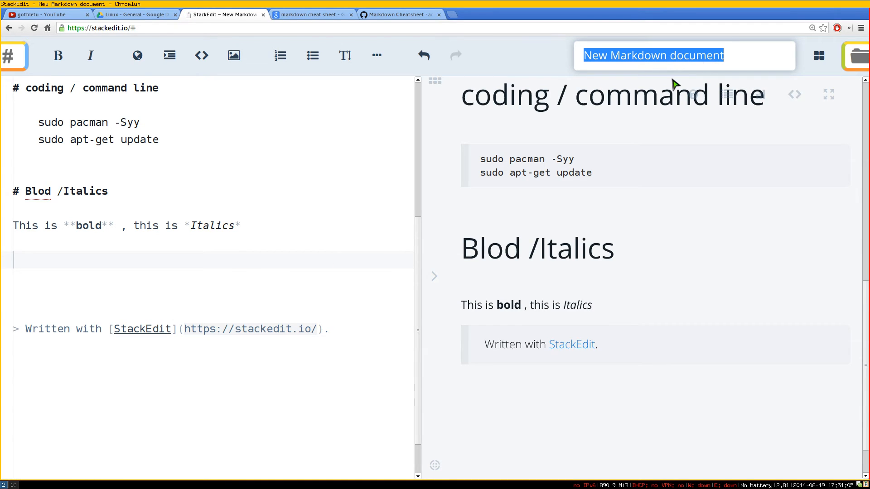
Rename the document to 'youtube testing' and synchronize it with Google Drive.
type("youtube testing")
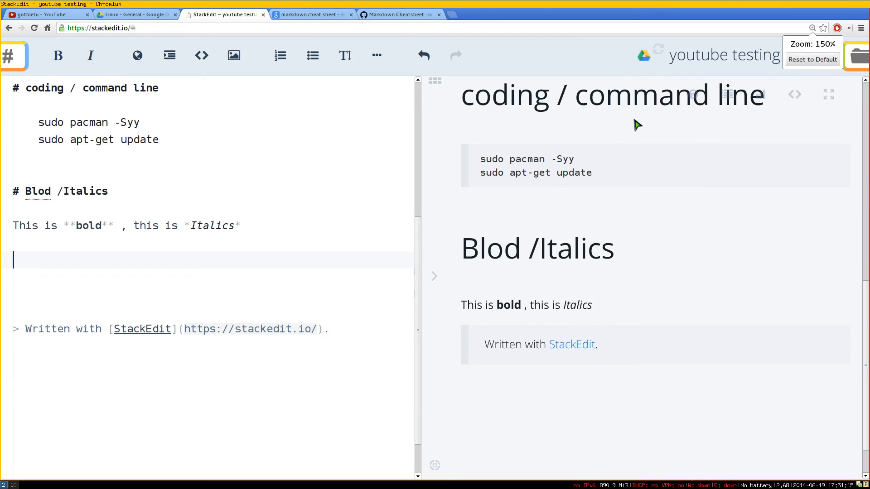
left_click(812, 60)
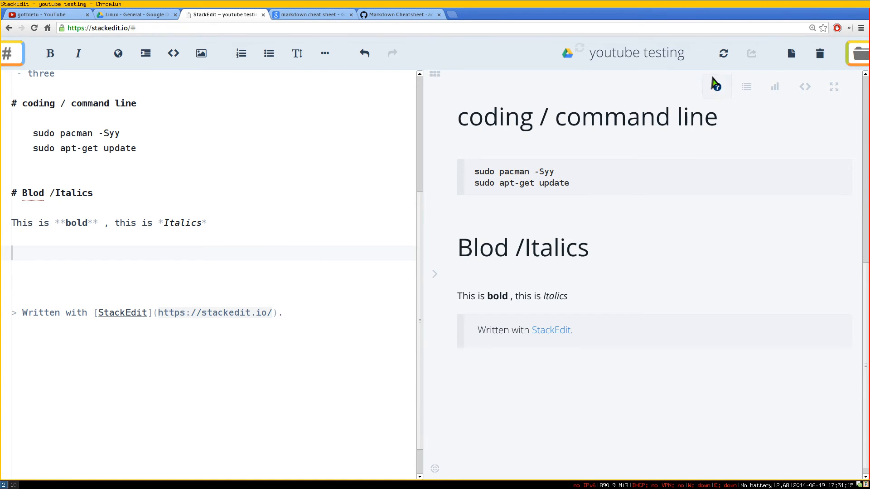
mouse_move(723, 53)
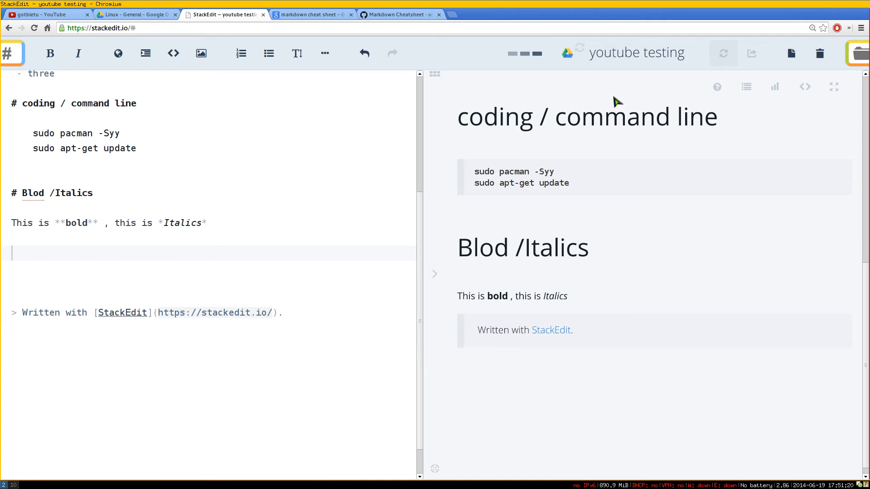
Switch to Google Drive to see 'youtube testing' listed in Linux - General.
left_click(133, 14)
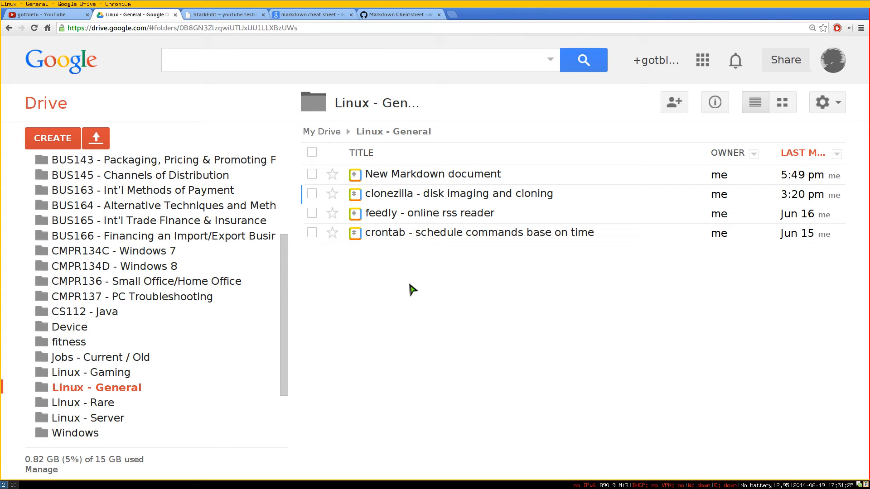
mouse_move(409, 270)
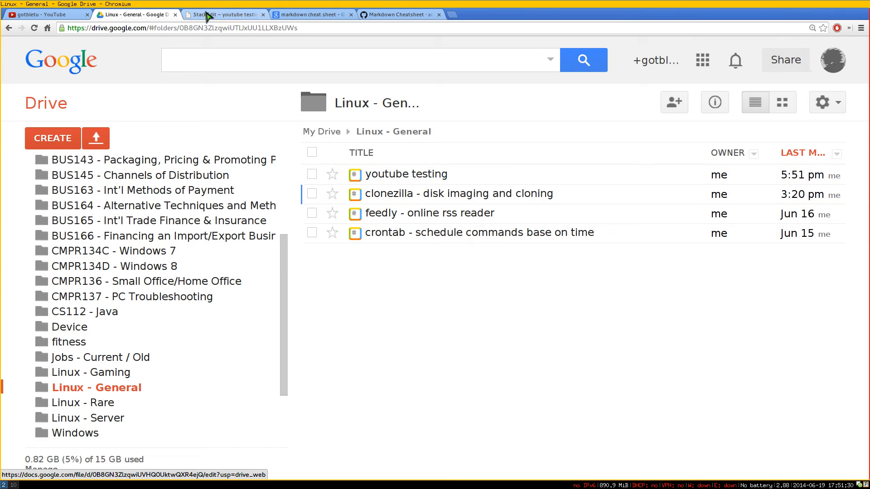
Return to the document and expand StackEdit's Dropbox and 'Publish on…' menu sections.
left_click(222, 14)
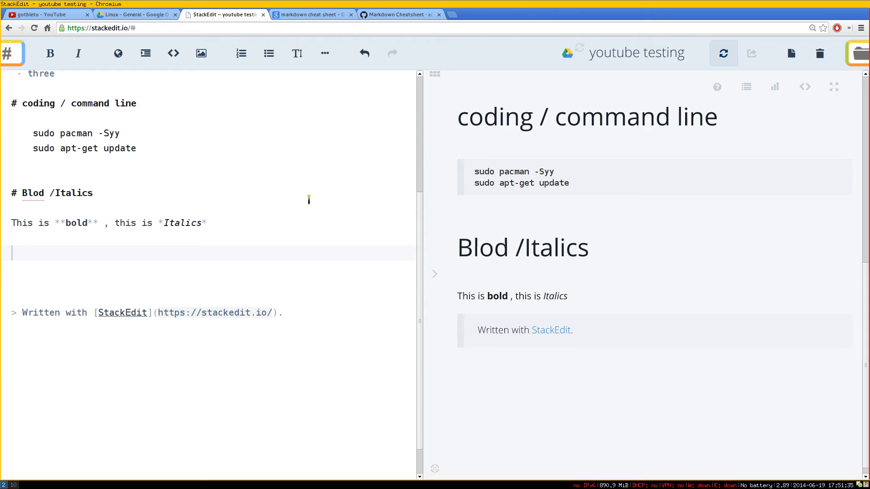
mouse_move(49, 97)
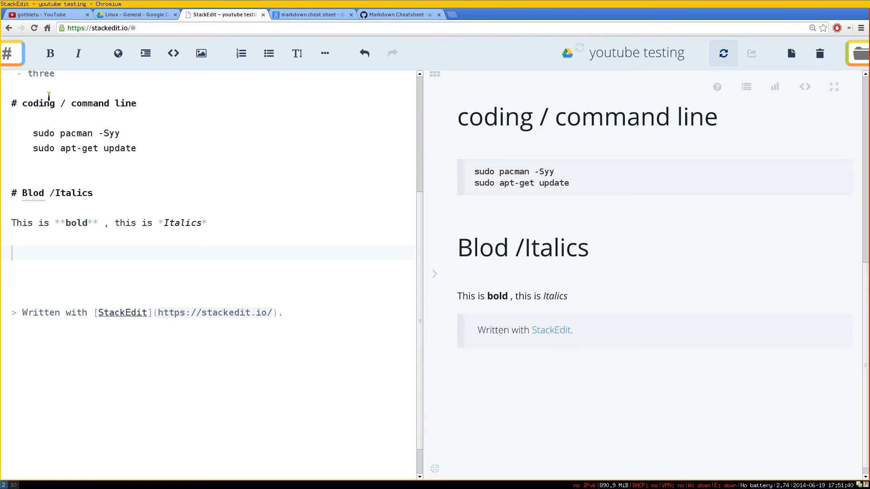
left_click(11, 53)
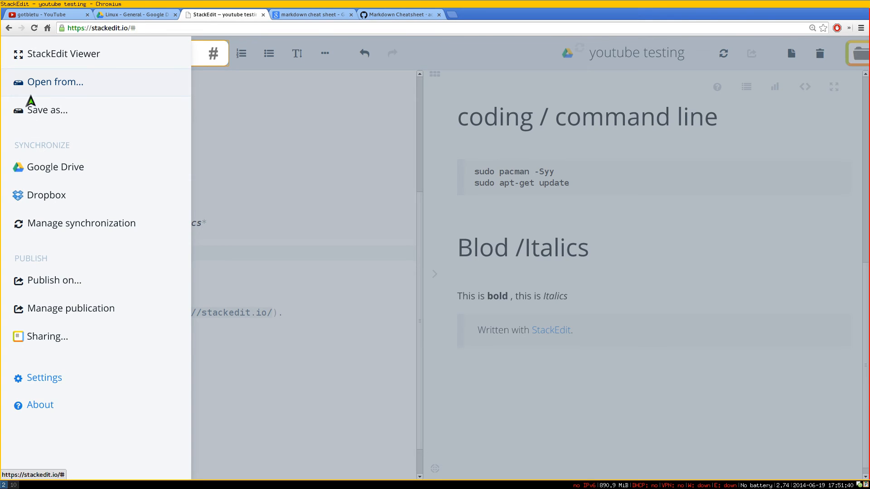
mouse_move(47, 194)
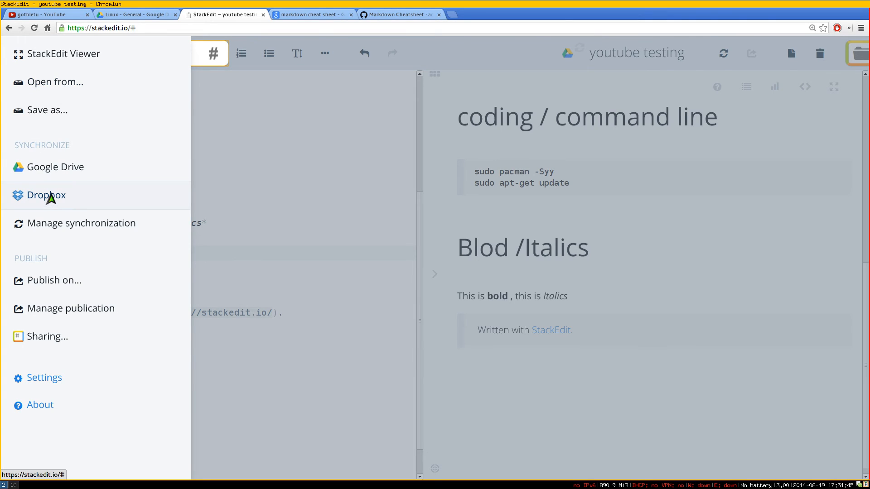
left_click(46, 194)
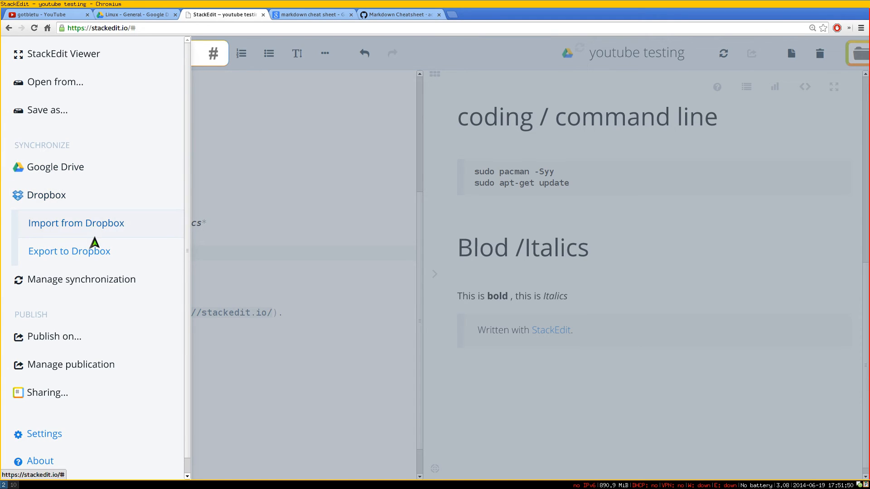
mouse_move(53, 337)
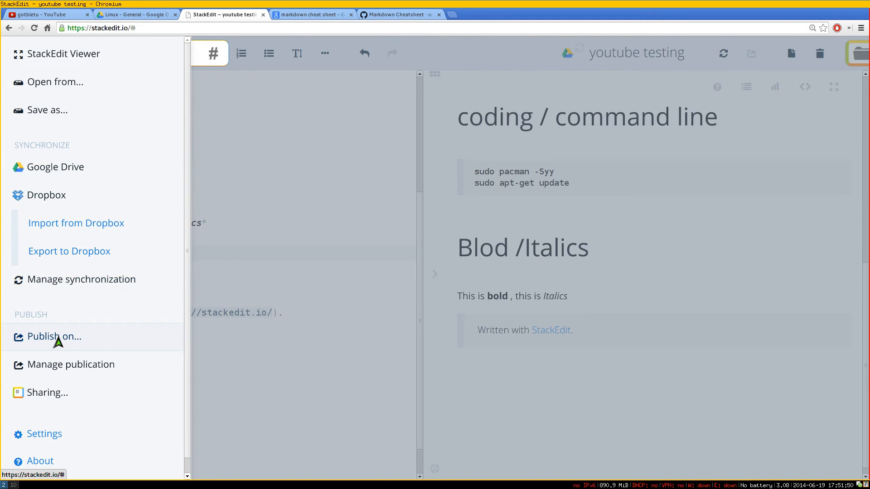
left_click(54, 336)
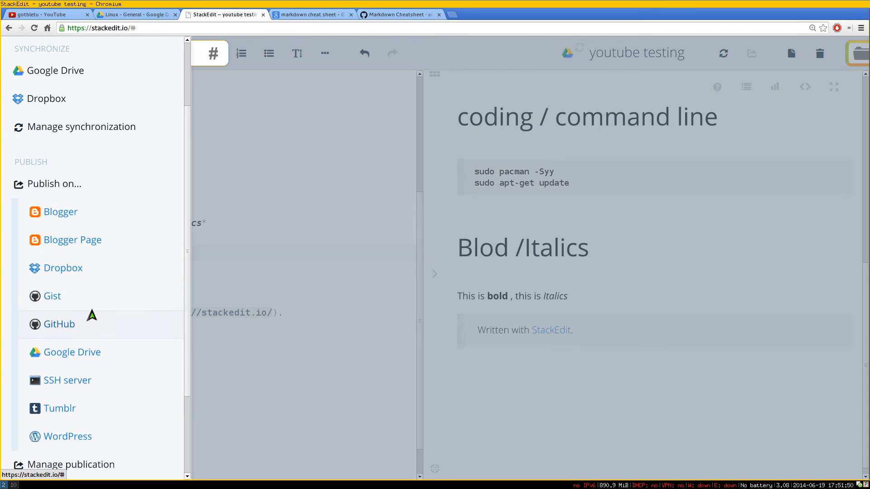
mouse_move(84, 229)
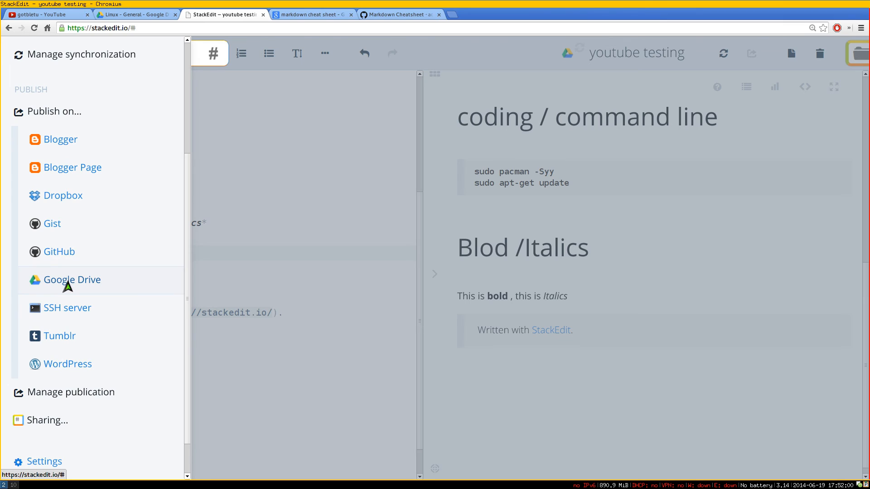
mouse_move(67, 308)
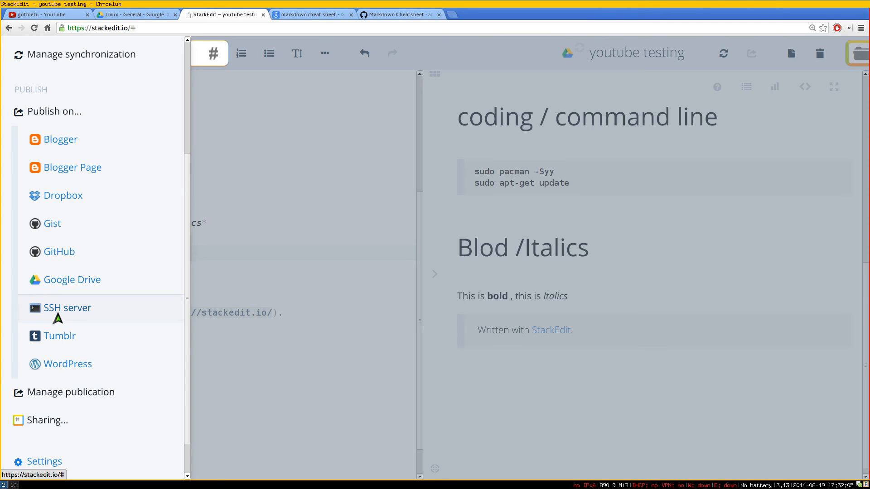
mouse_move(60, 336)
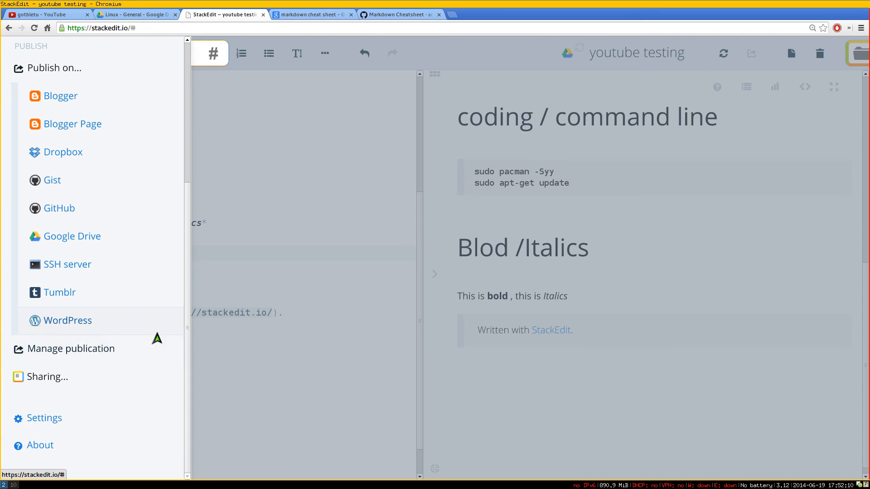
mouse_move(263, 289)
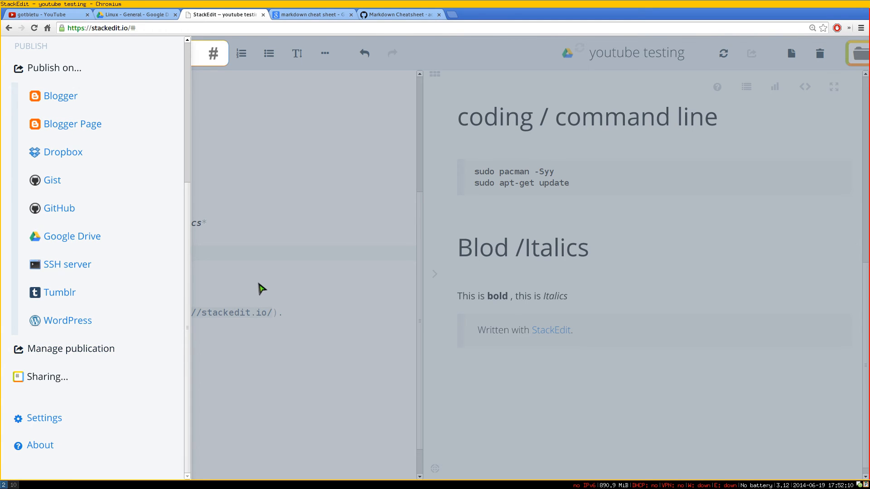
Review the Basic, Advanced, Shortcuts and Extensions settings tabs, then close Settings.
left_click(44, 417)
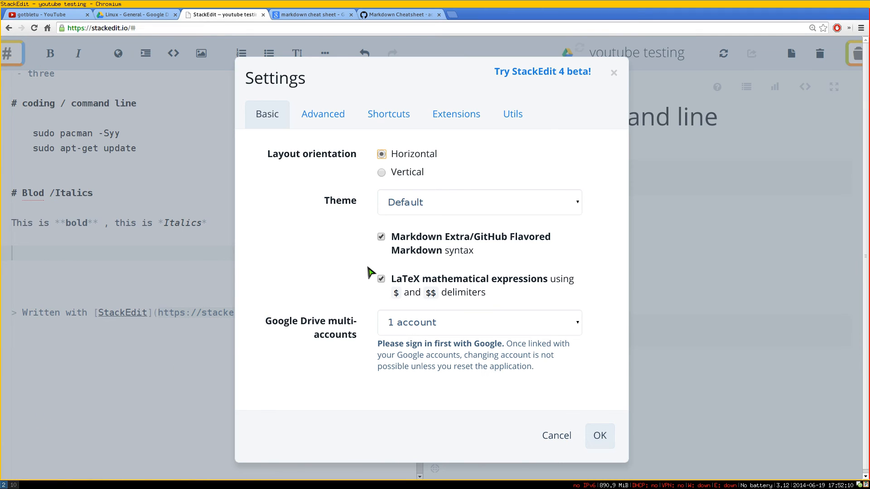
mouse_move(344, 247)
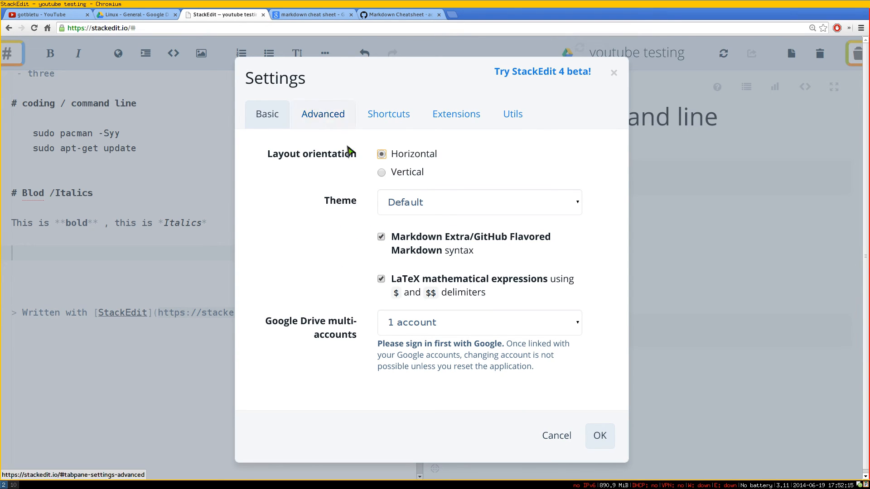
left_click(323, 114)
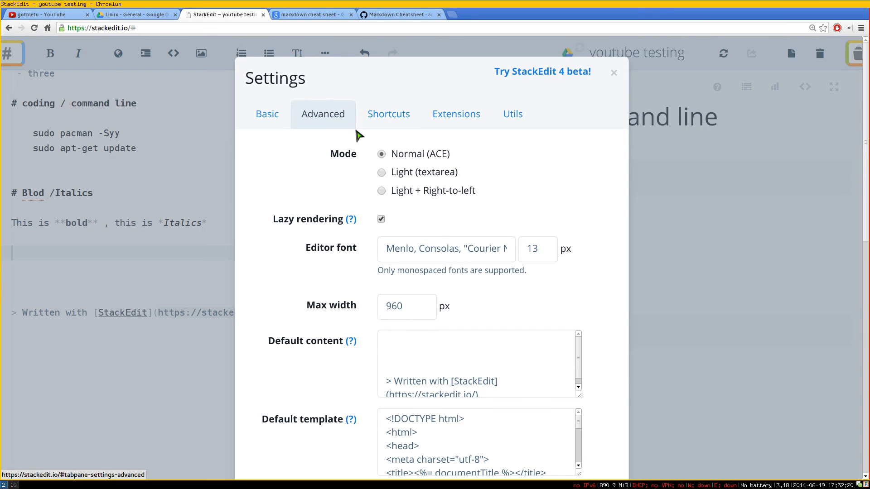
scroll("down", 3)
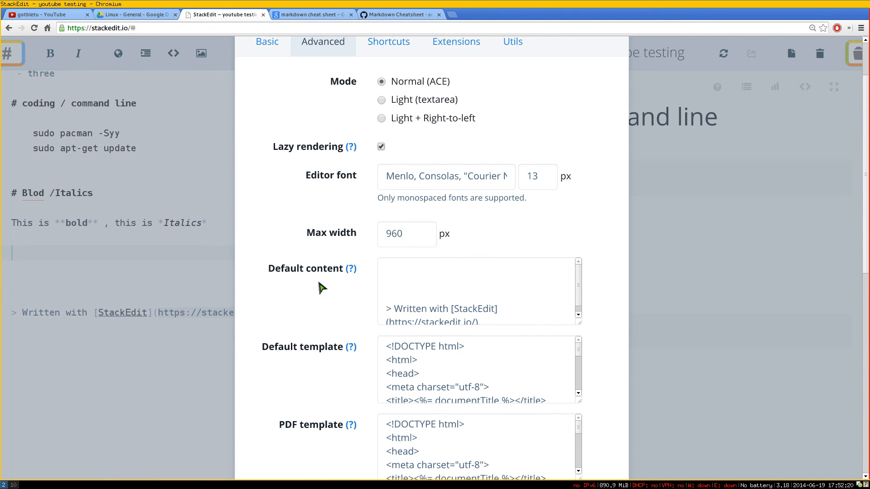
scroll("down", 3)
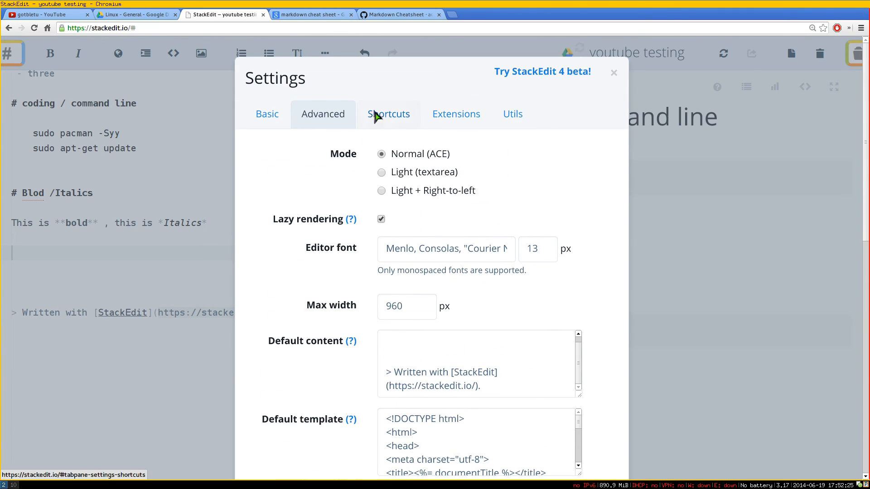
left_click(388, 114)
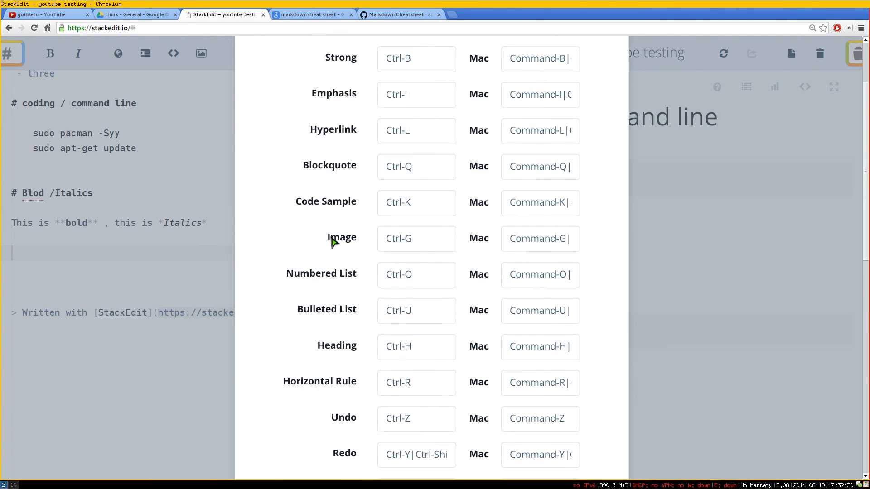
scroll("down", 3)
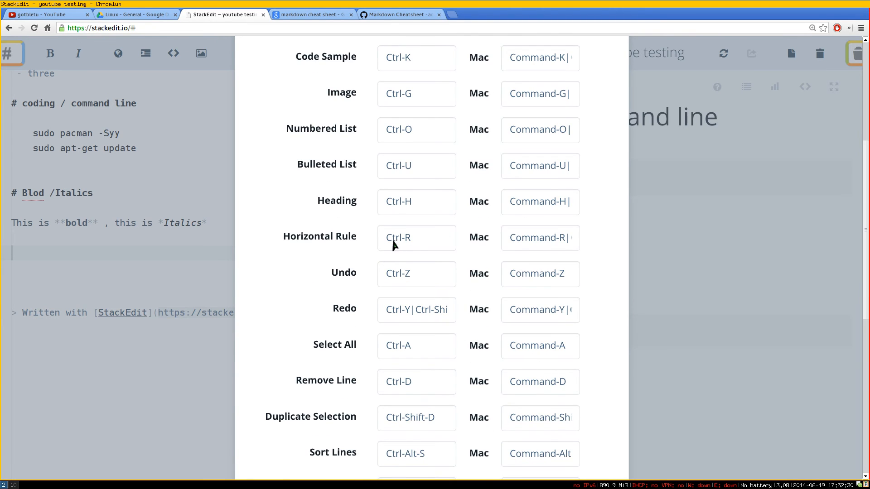
left_click(455, 114)
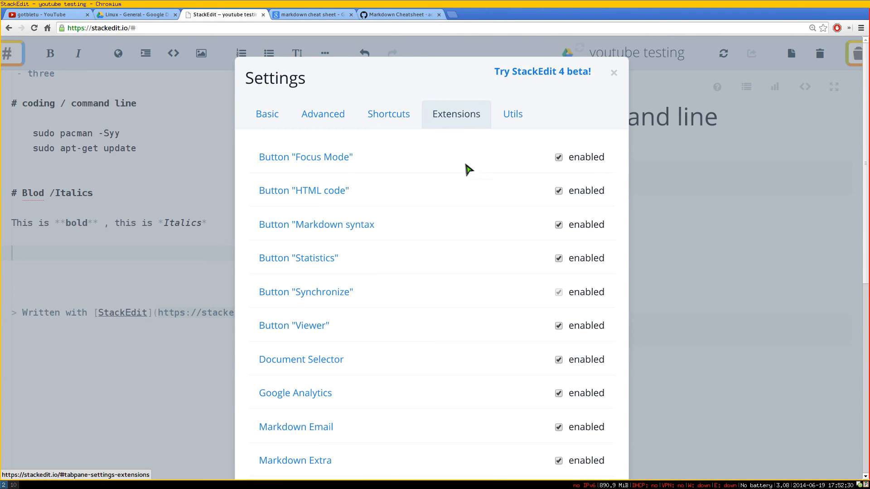
left_click(511, 114)
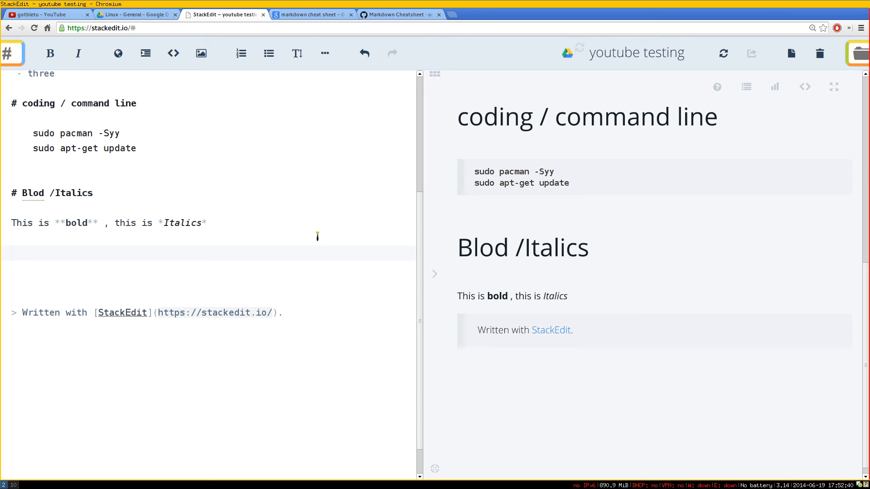
mouse_move(454, 287)
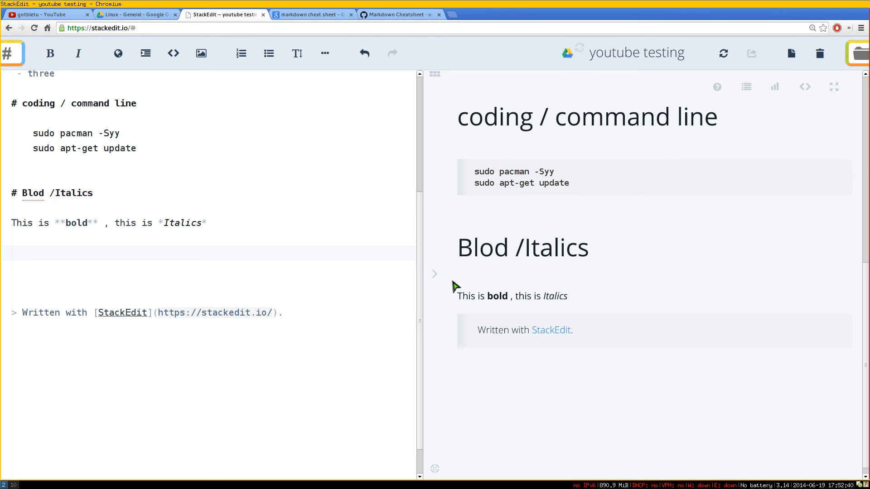
left_click(435, 274)
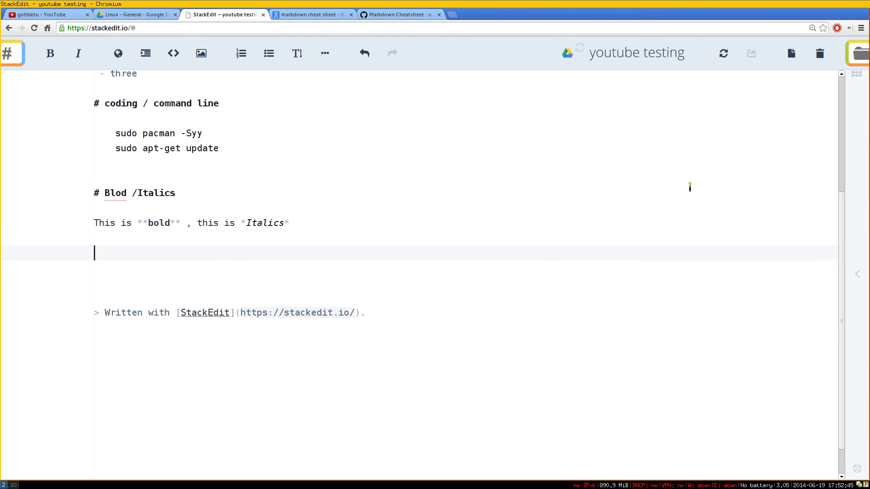
mouse_move(606, 273)
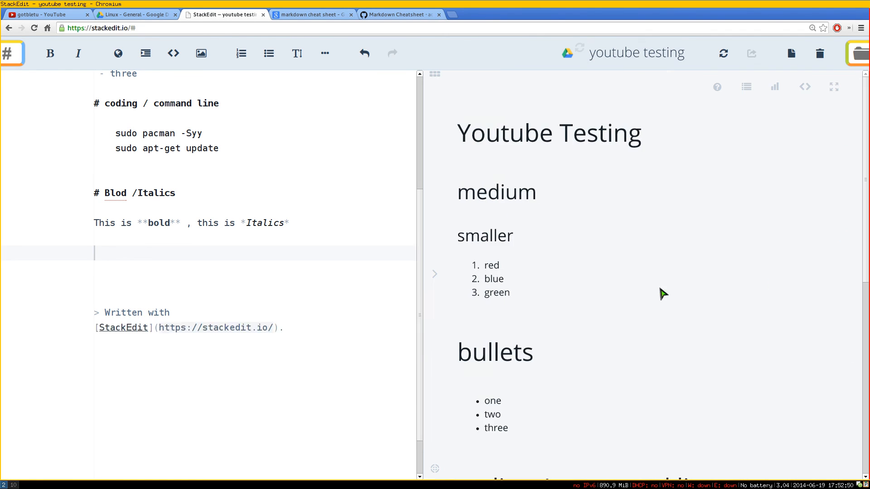
left_click(834, 87)
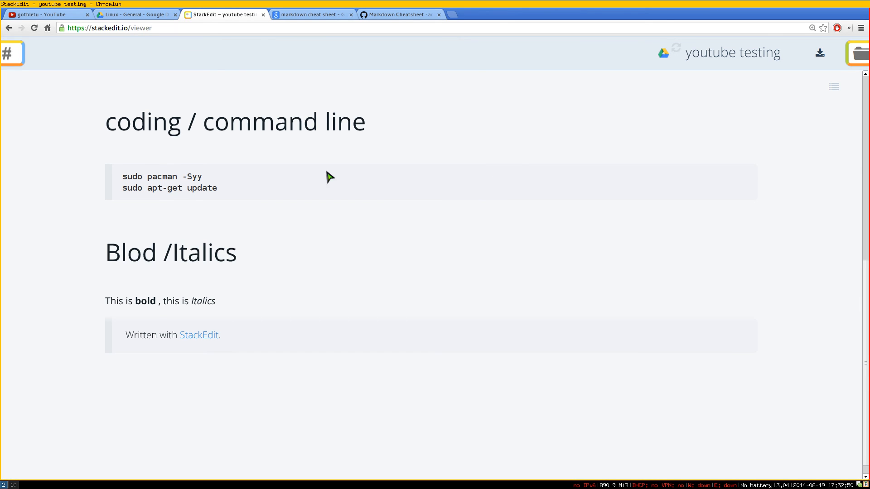
mouse_move(12, 54)
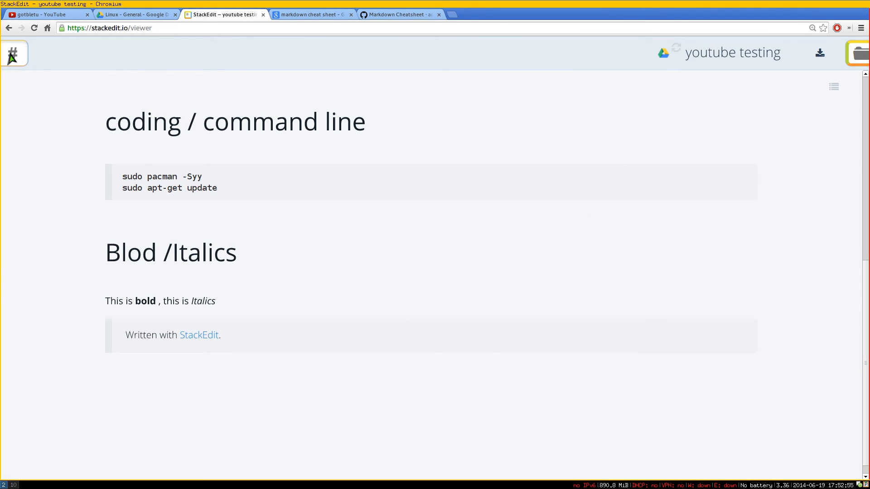
left_click(12, 54)
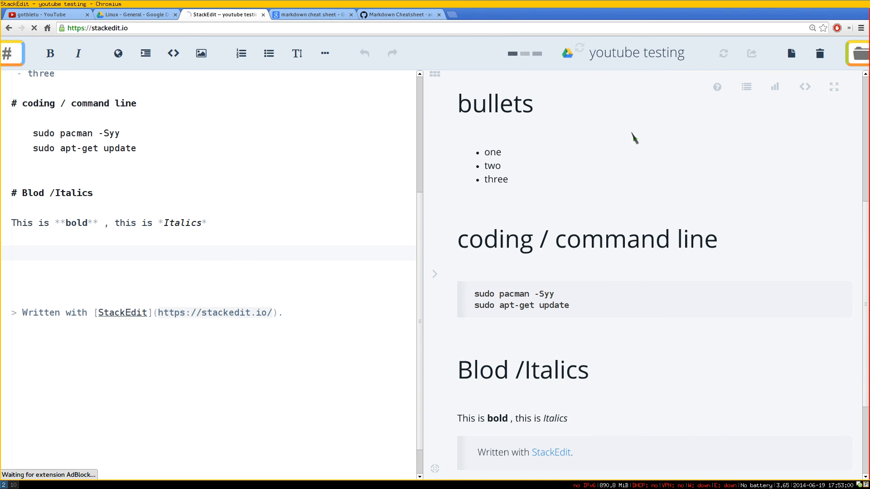
scroll("down", 3)
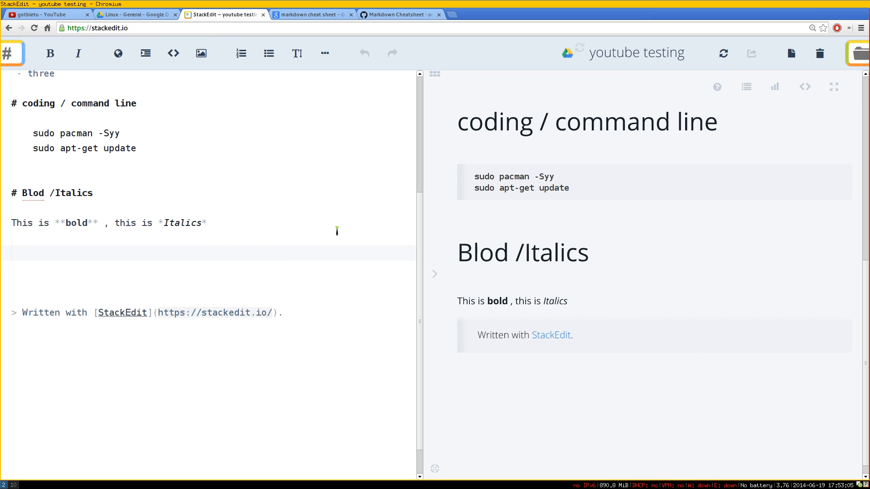
View the Linux - General Drive folder listing youtube testing at 5:51 pm.
left_click(136, 14)
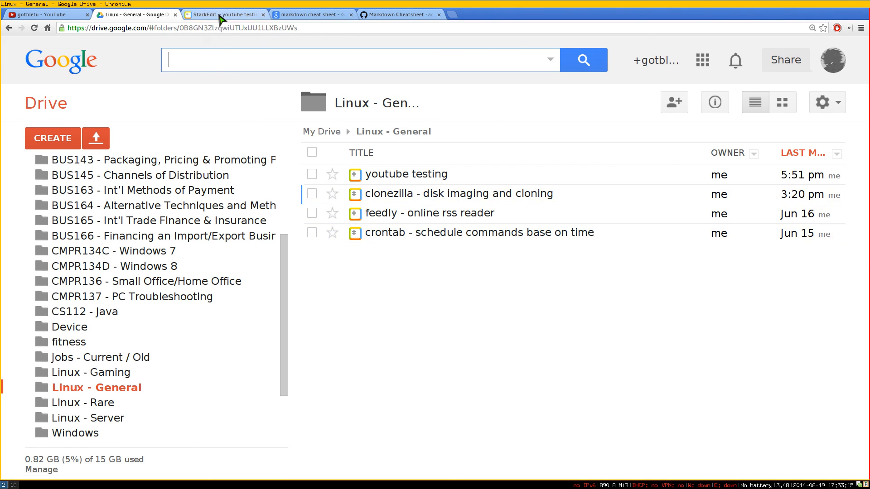
left_click(222, 14)
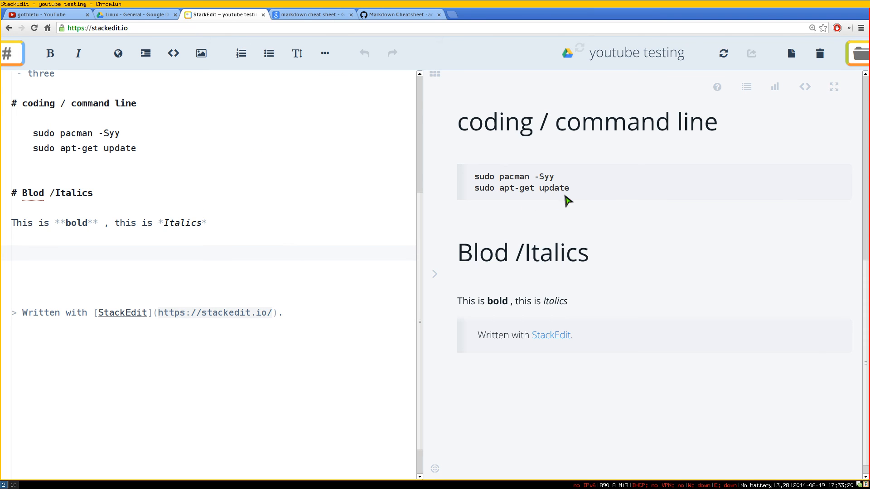
left_click(136, 14)
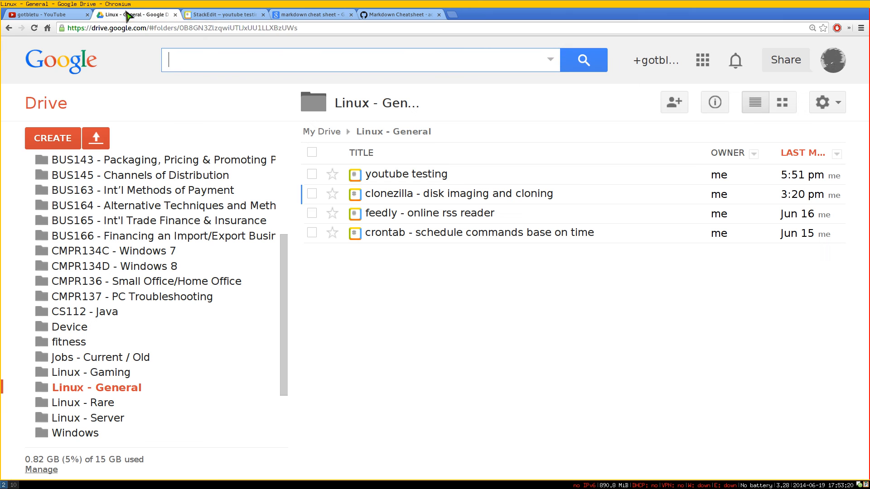
mouse_move(479, 232)
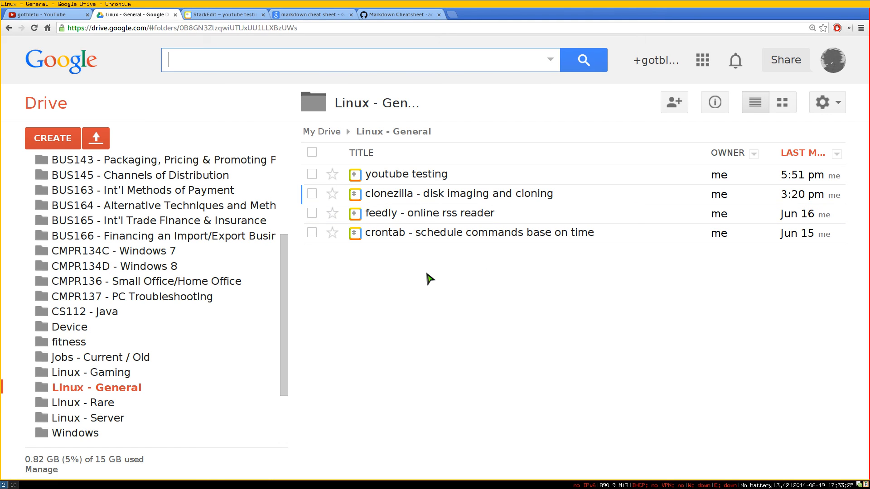
mouse_move(510, 213)
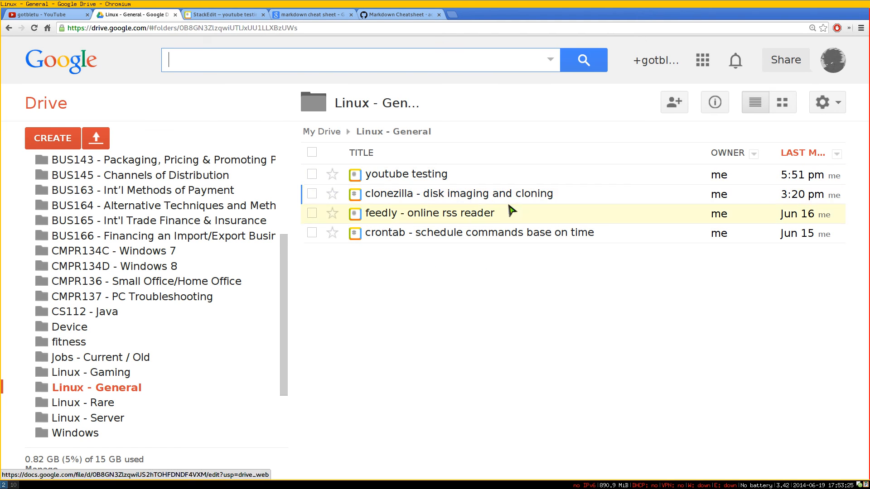